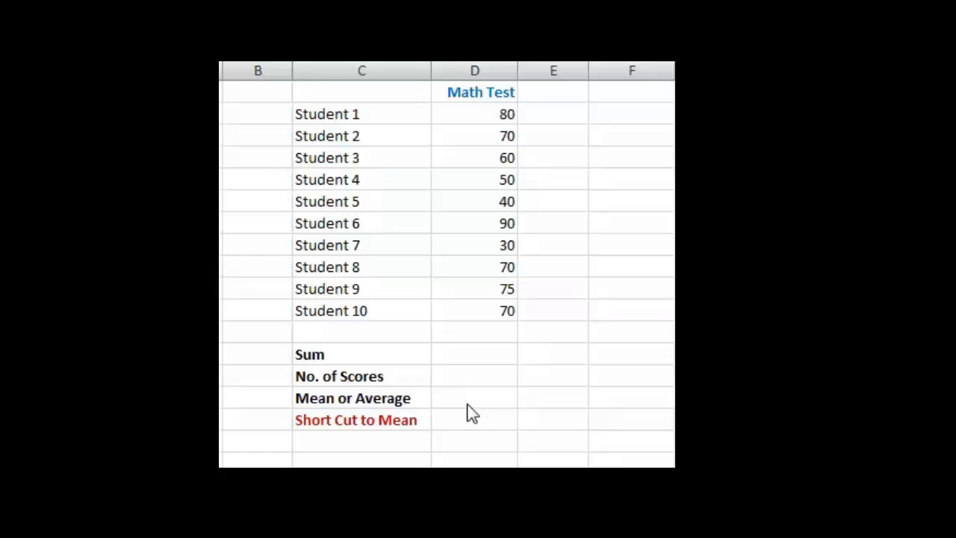
mouse_move(414, 229)
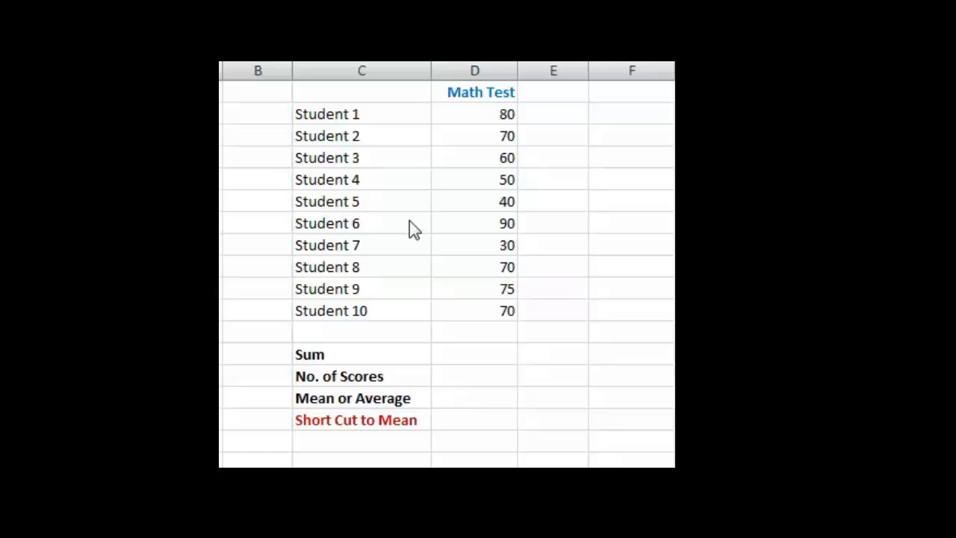
mouse_move(499, 119)
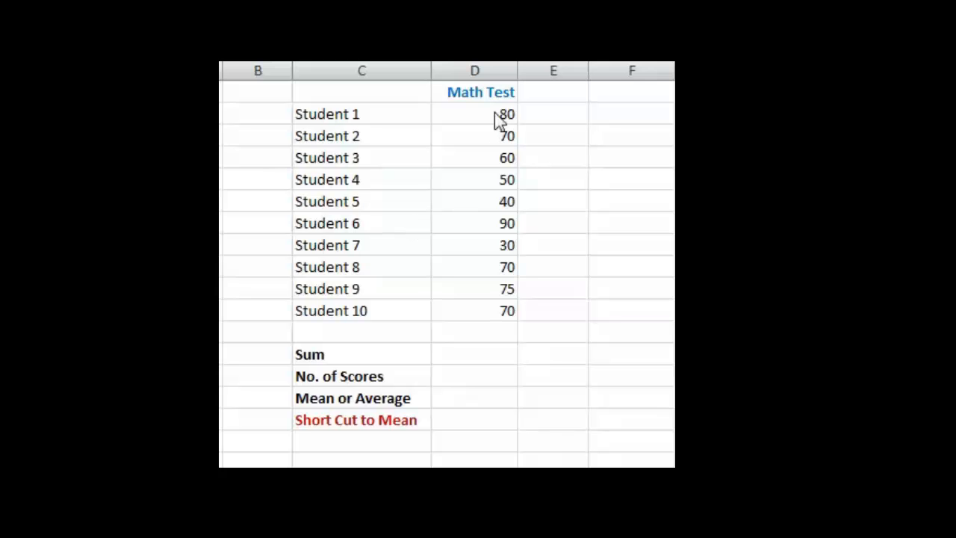
mouse_move(494, 282)
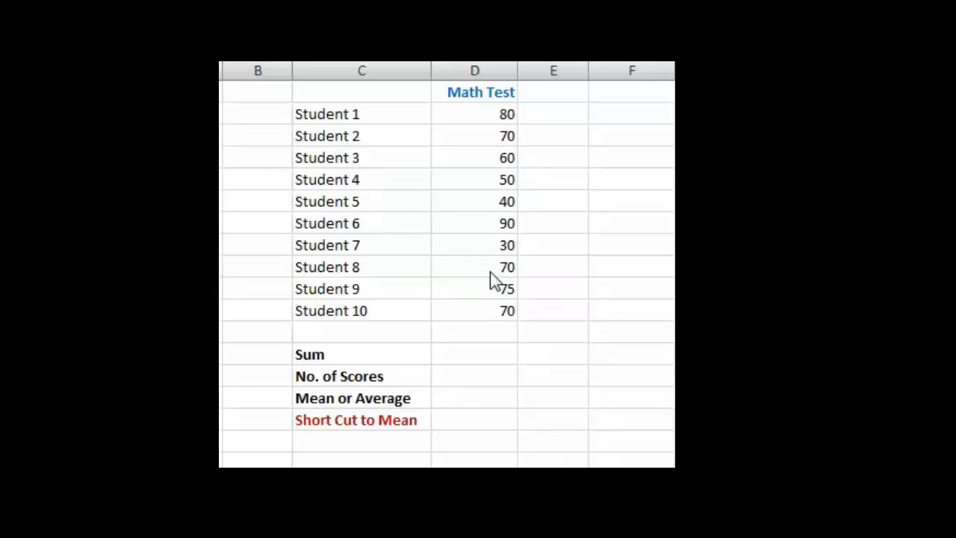
mouse_move(493, 223)
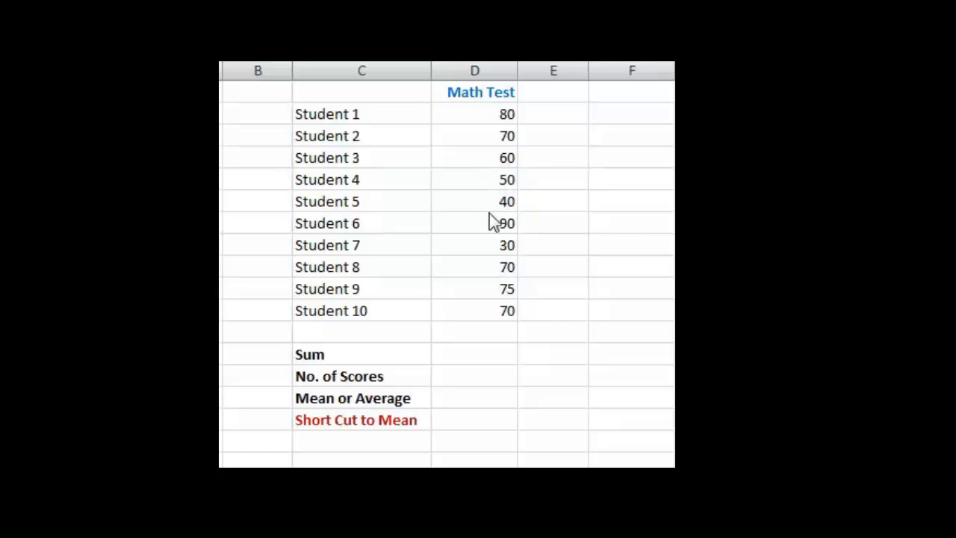
mouse_move(491, 248)
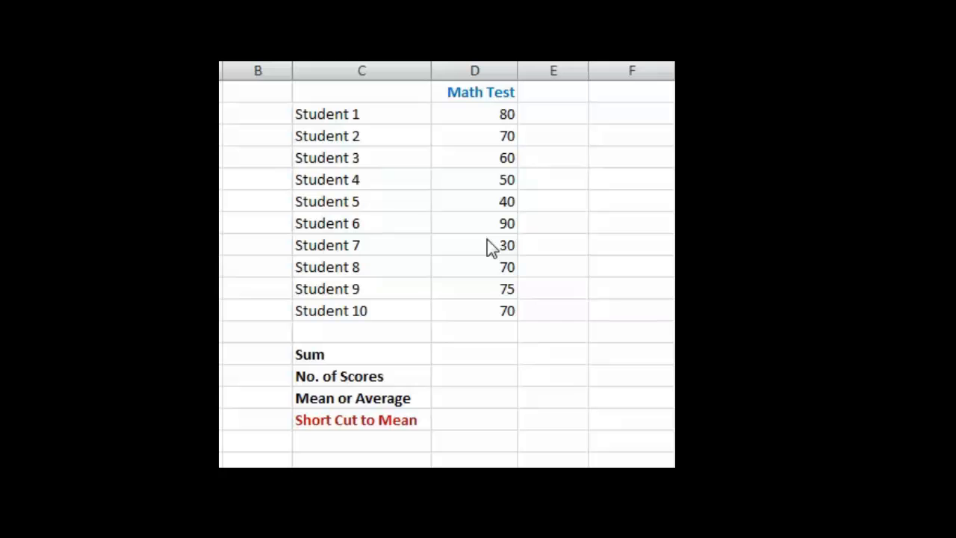
mouse_move(486, 254)
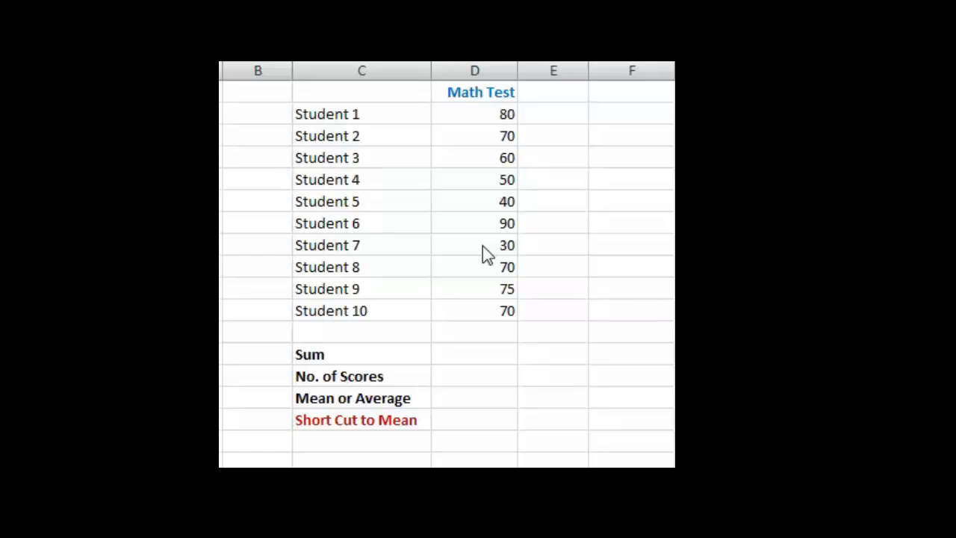
mouse_move(350, 253)
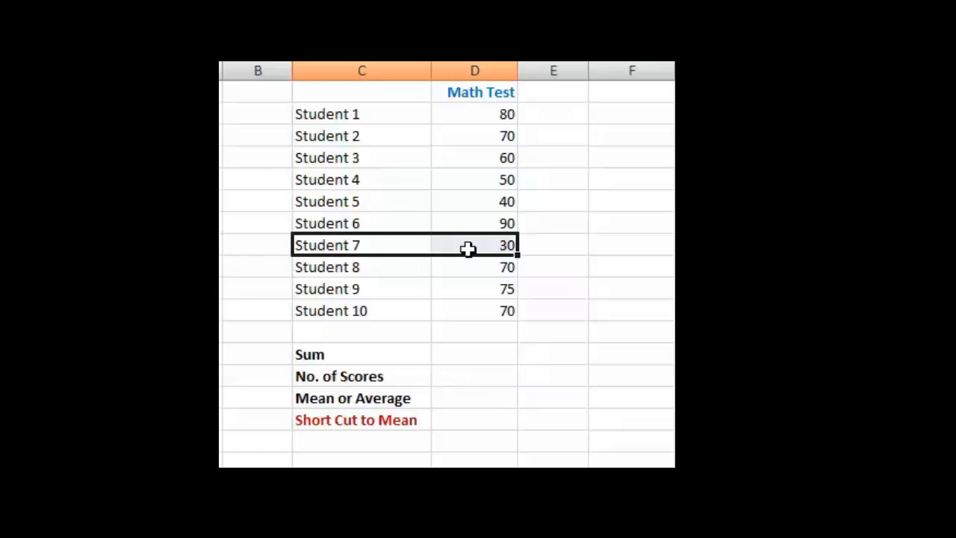
mouse_move(492, 250)
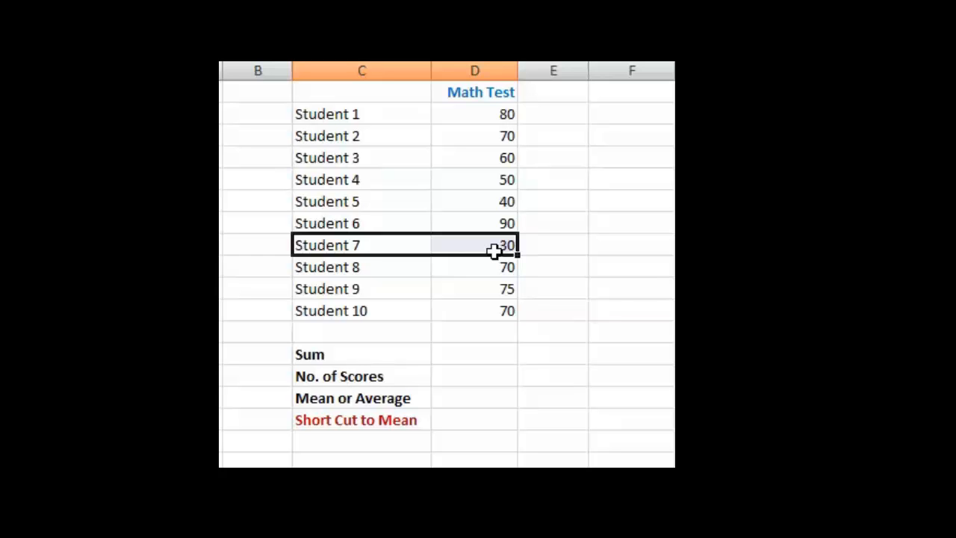
mouse_move(491, 248)
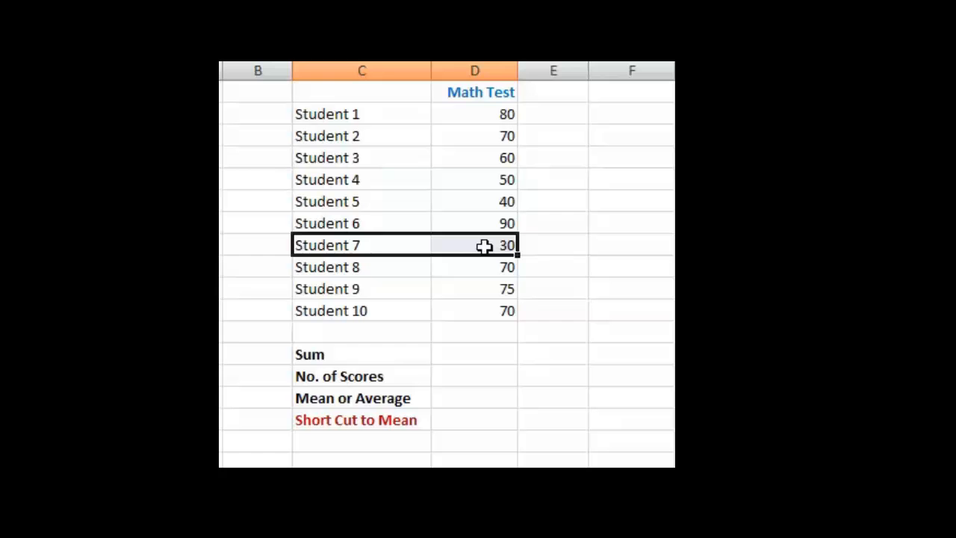
mouse_move(461, 244)
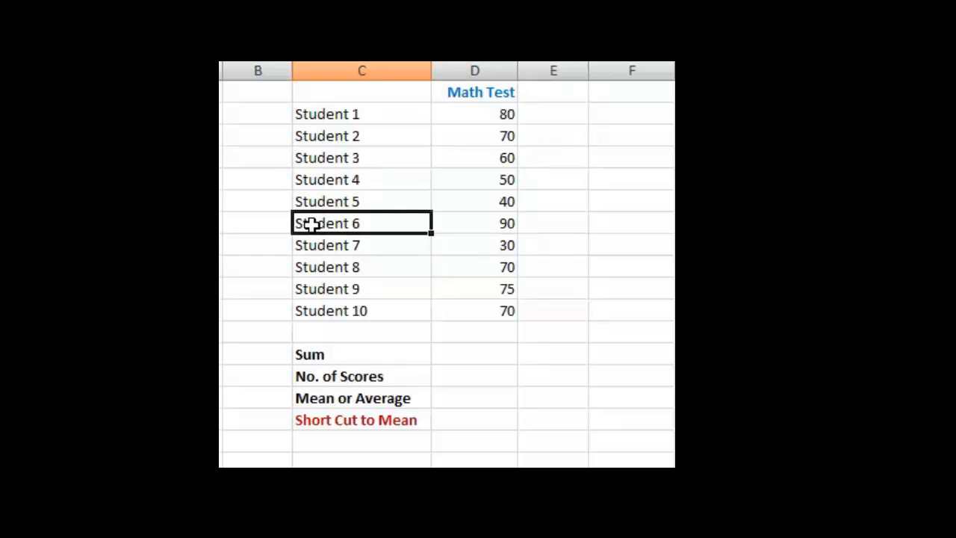
Total the ten Math Test scores D2:D11 with =SUM in the Sum row, giving 635.
click(474, 223)
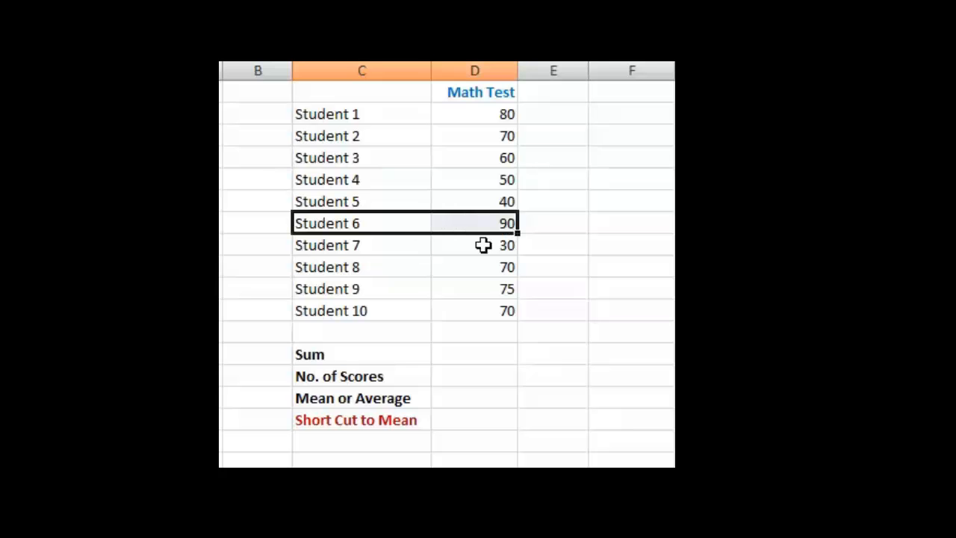
mouse_move(488, 228)
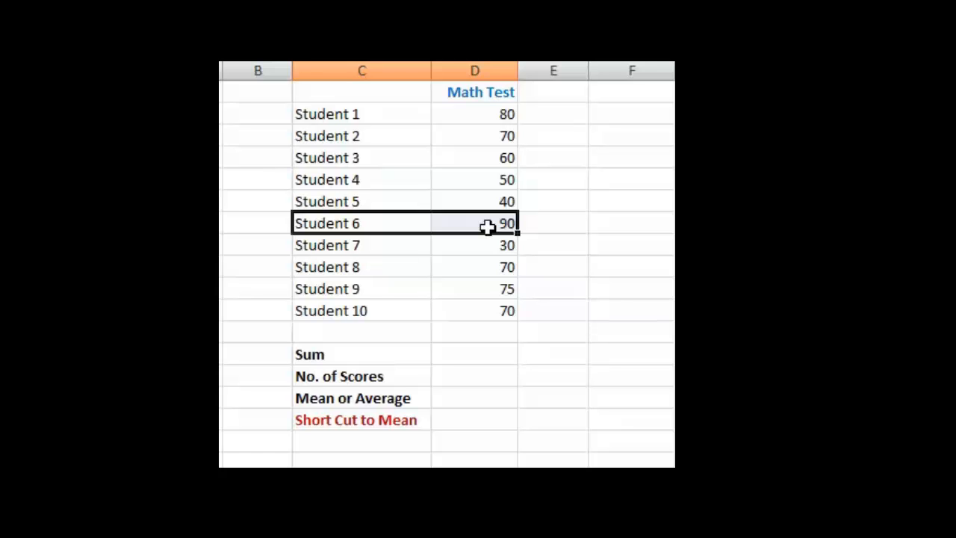
mouse_move(484, 288)
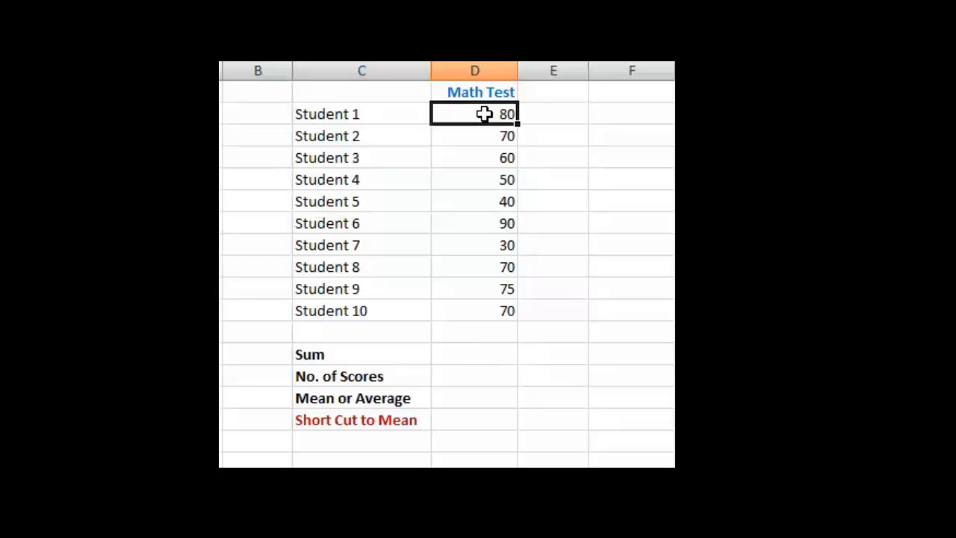
drag(474, 114, 474, 310)
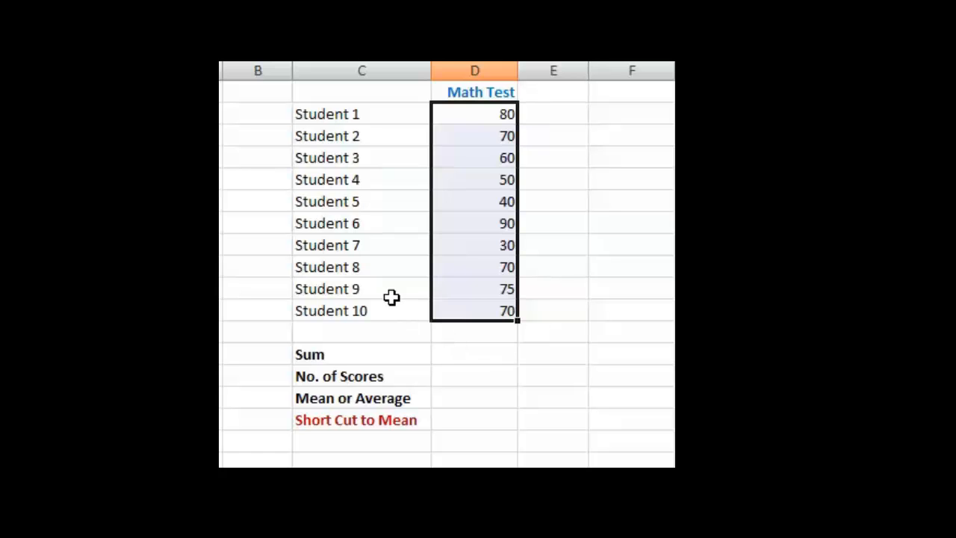
mouse_move(365, 116)
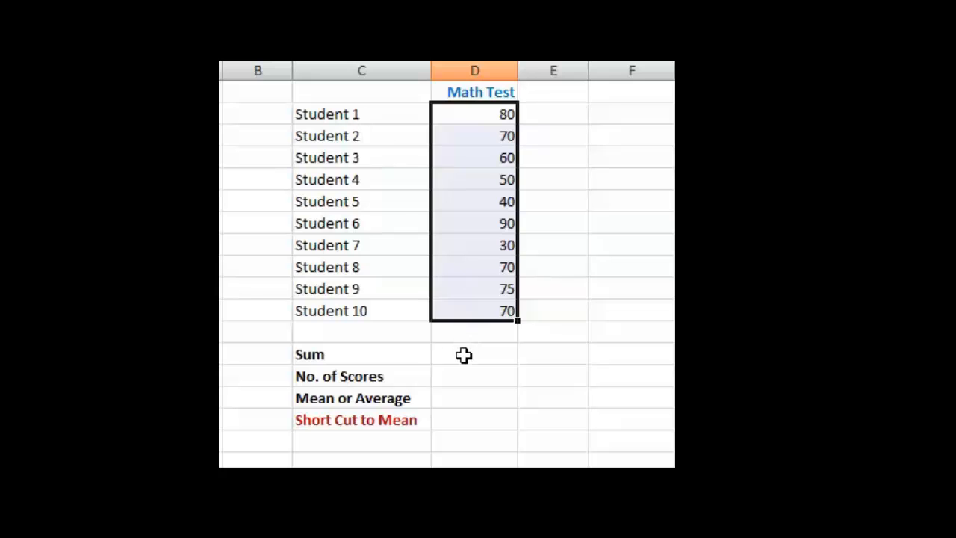
click(474, 354)
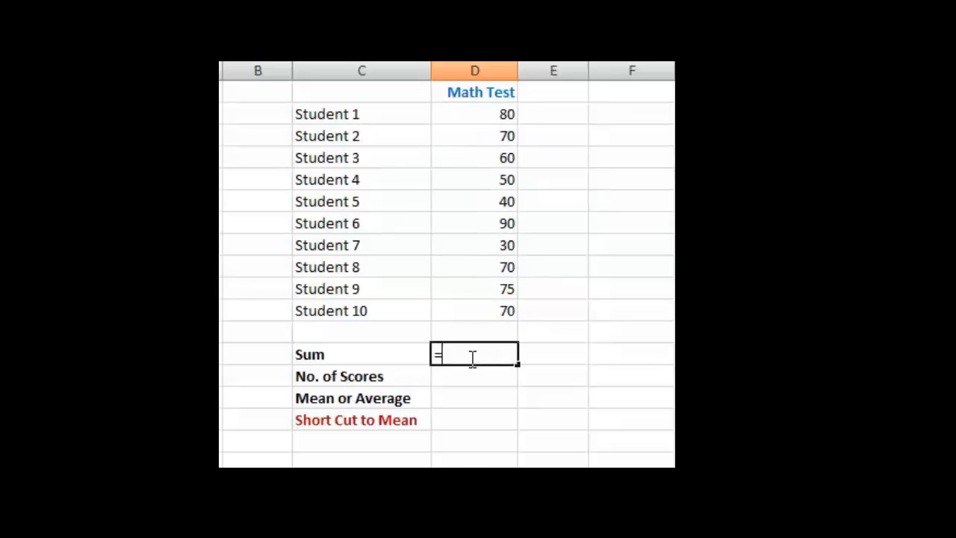
text(sum)
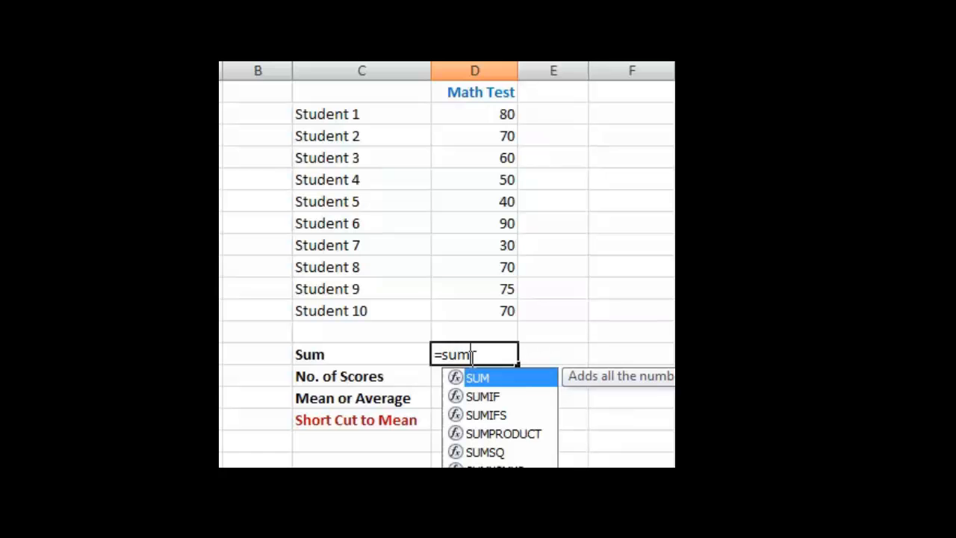
text(()
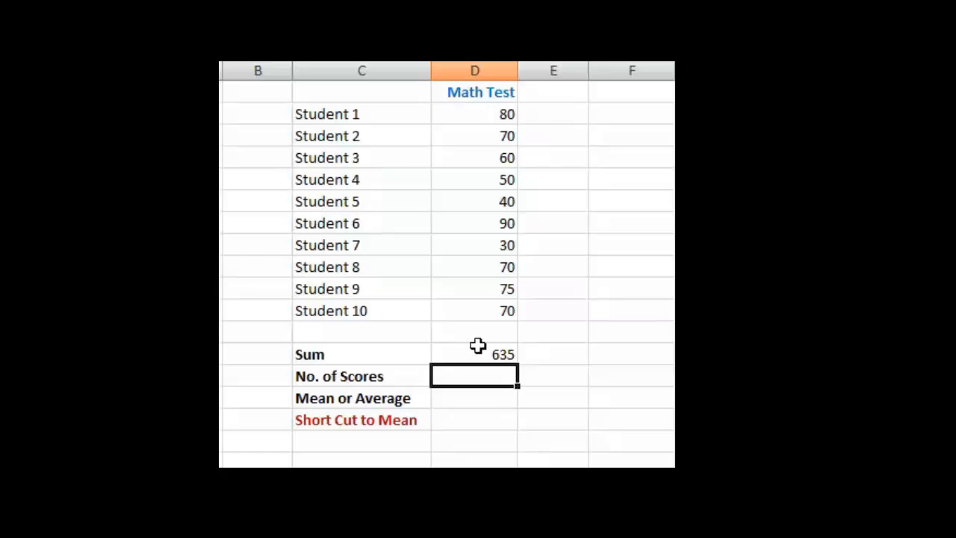
mouse_move(495, 388)
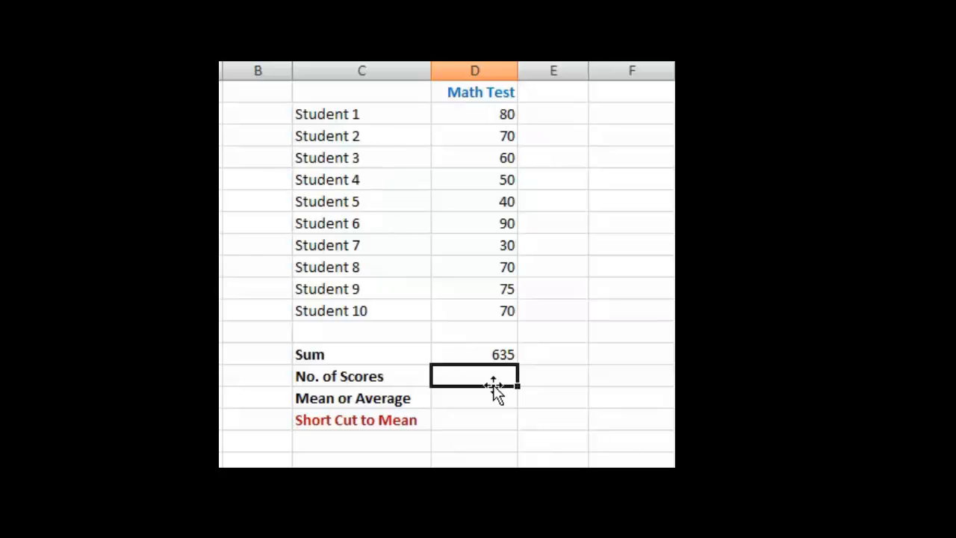
Enter 10 as the number of scores and =635/10 as the mean, giving 63.5.
text(10)
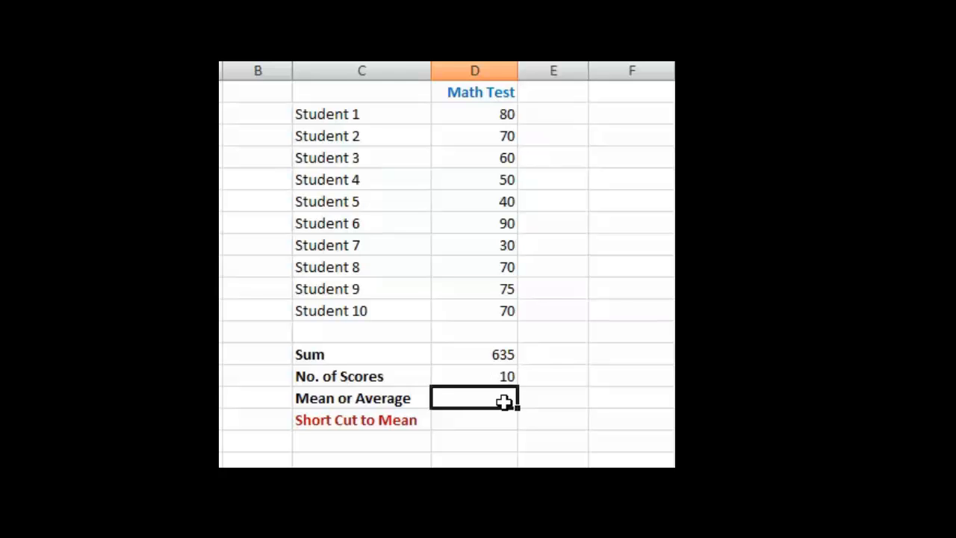
text(=)
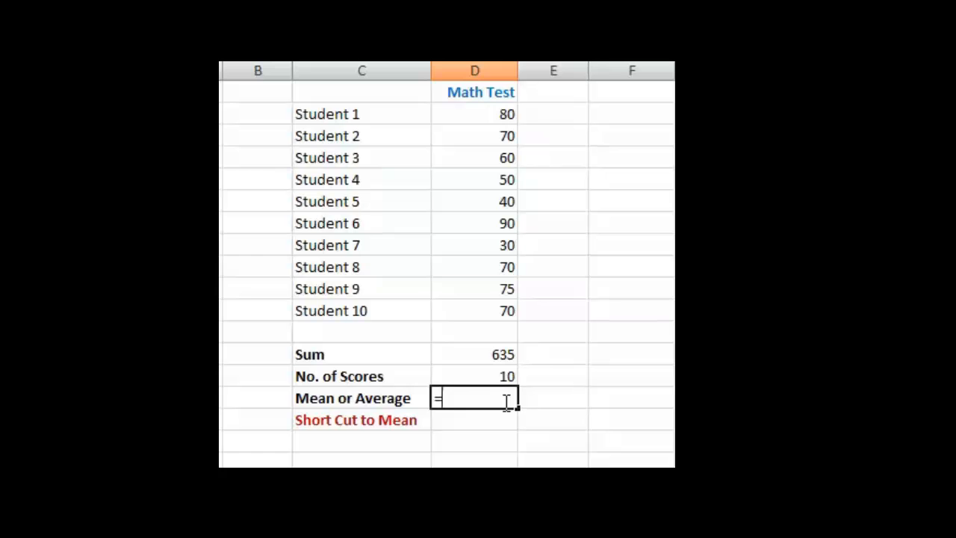
text(635)
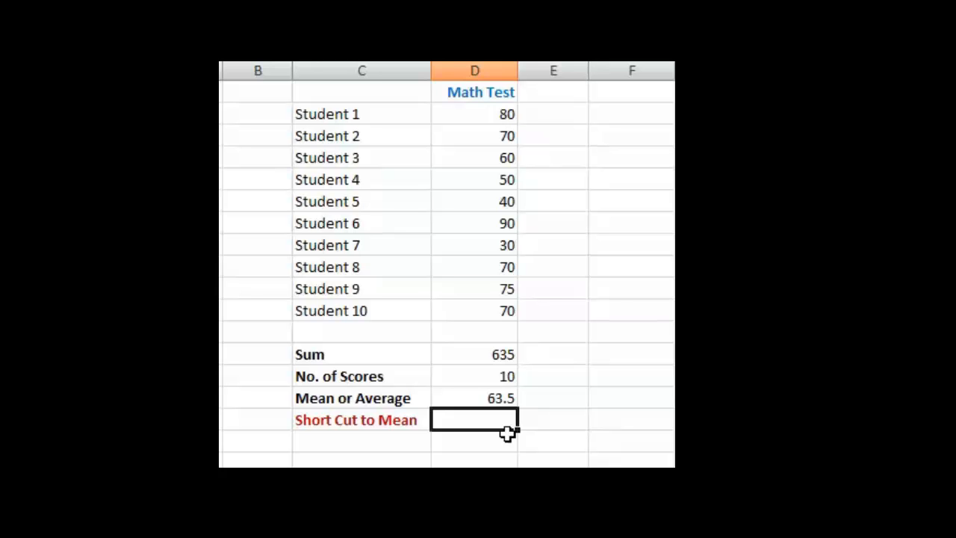
mouse_move(504, 433)
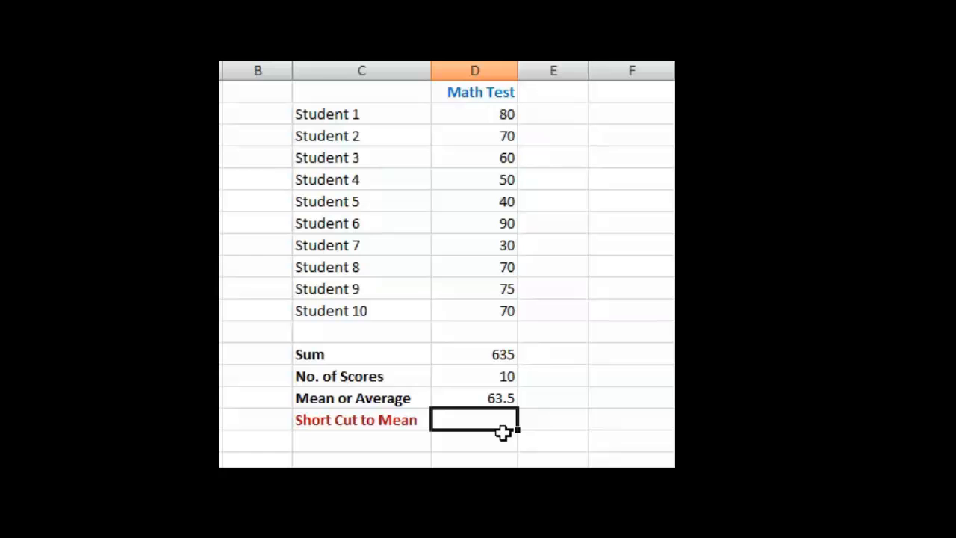
mouse_move(489, 285)
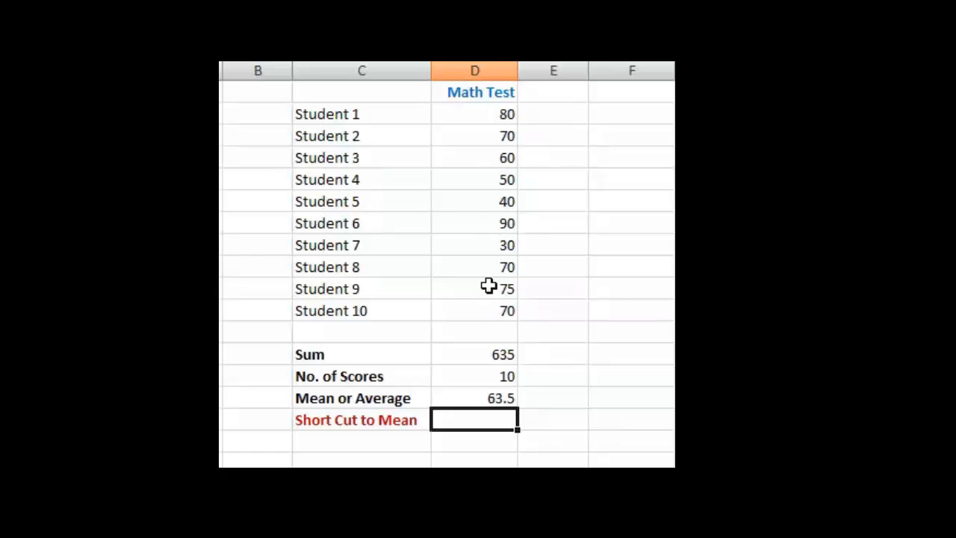
mouse_move(484, 281)
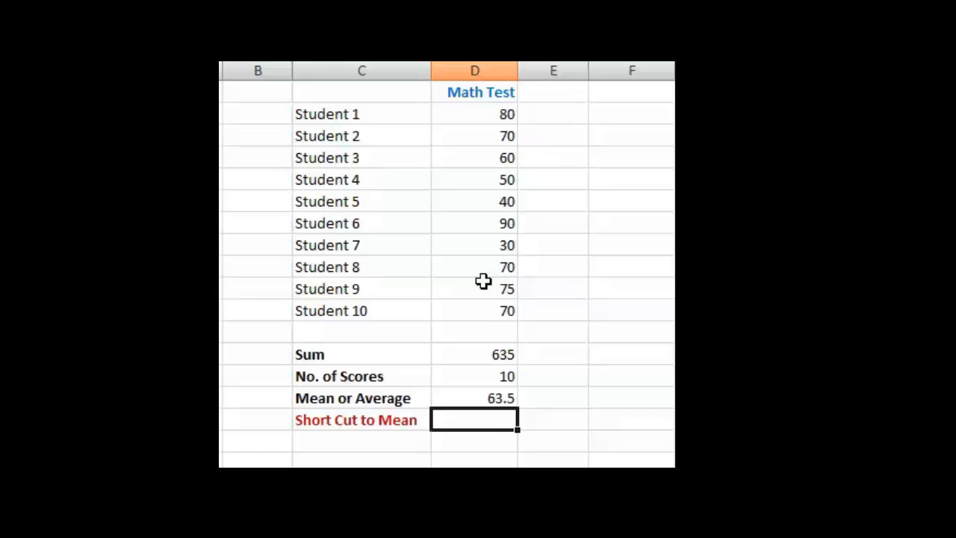
mouse_move(483, 288)
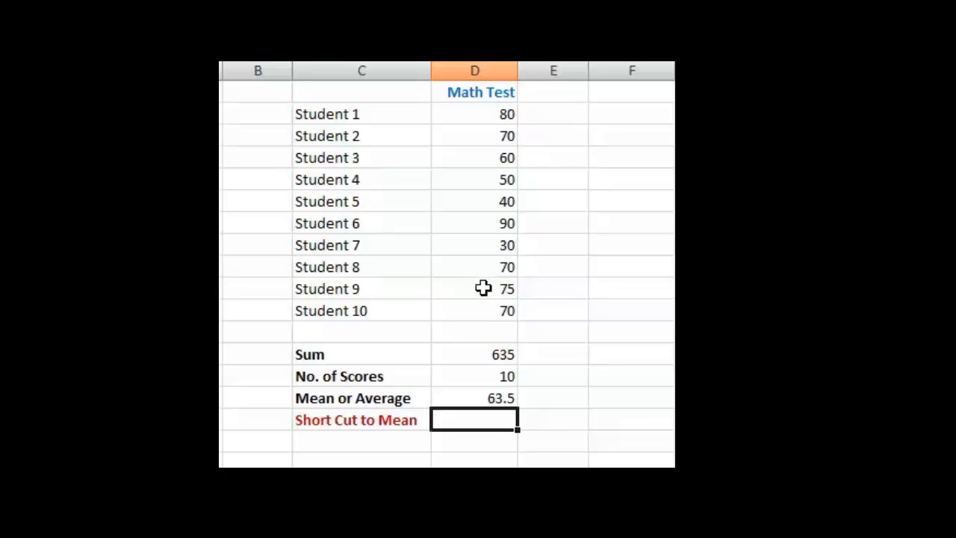
mouse_move(486, 307)
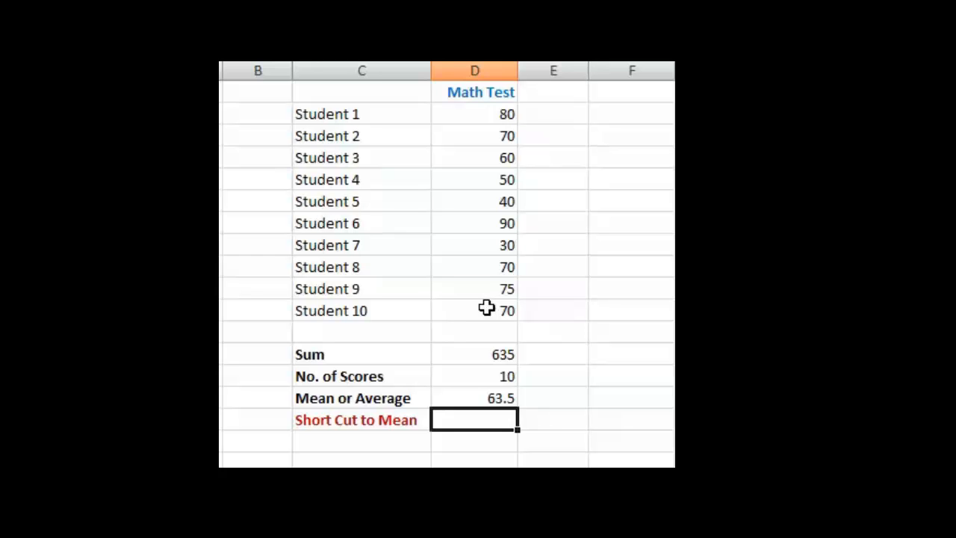
mouse_move(461, 397)
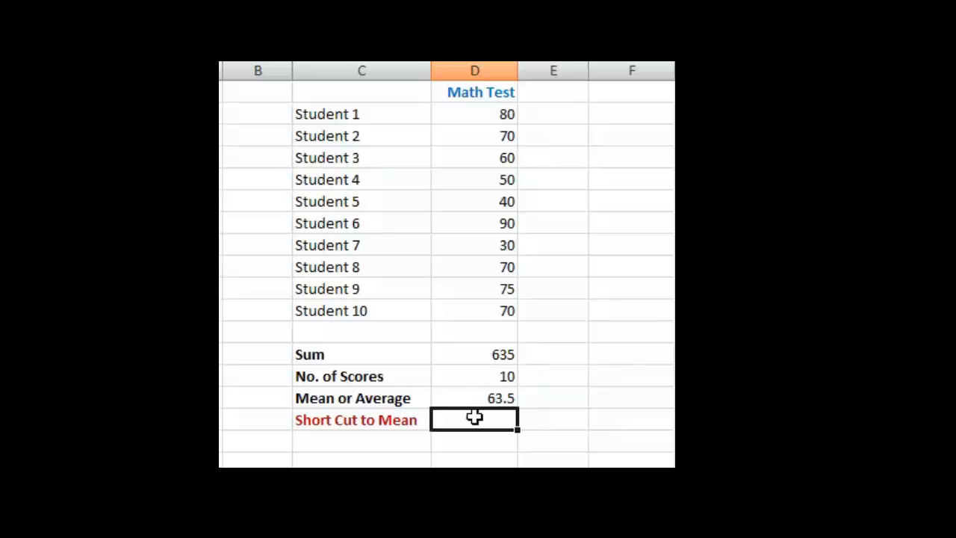
mouse_move(499, 420)
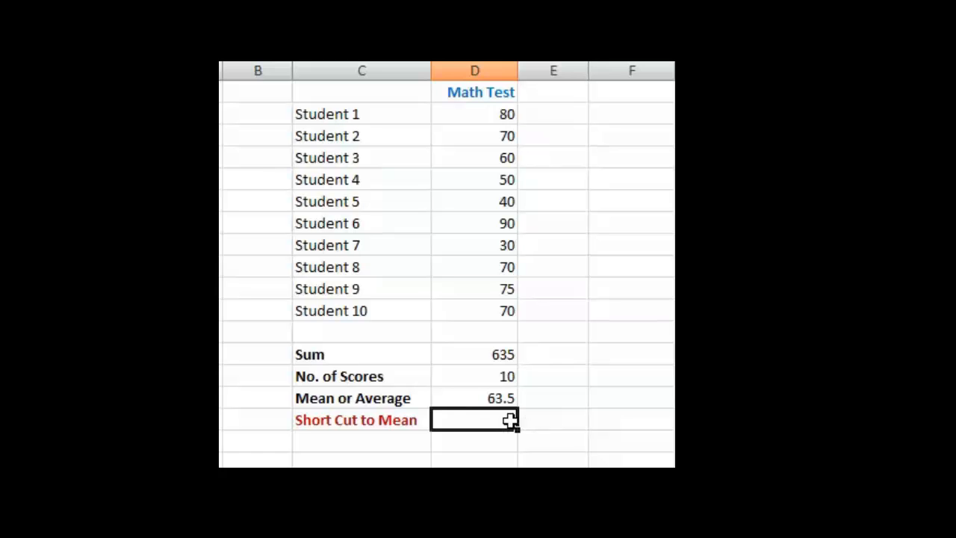
mouse_move(498, 420)
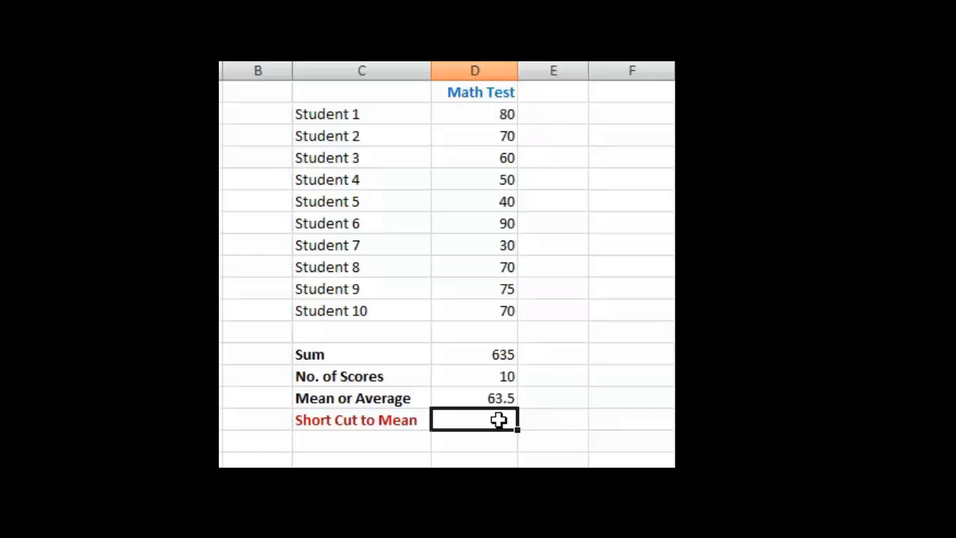
Enter =average( with the Math Test score range in the Short Cut to Mean cell.
text(=av)
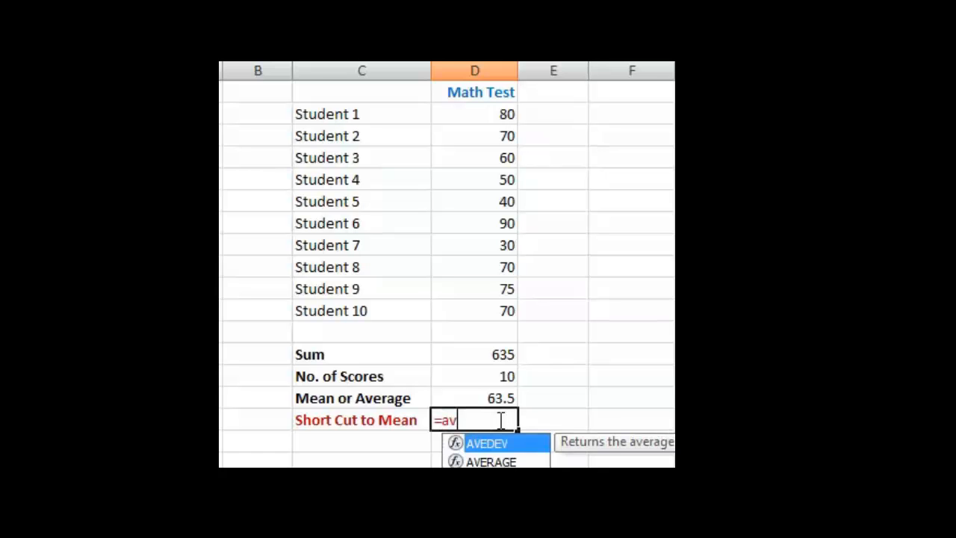
text(era)
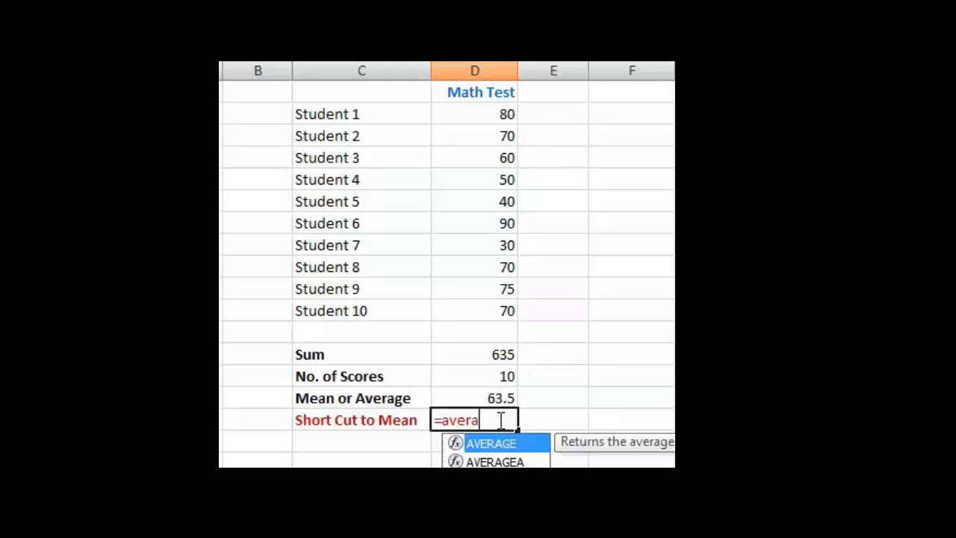
text(ge()
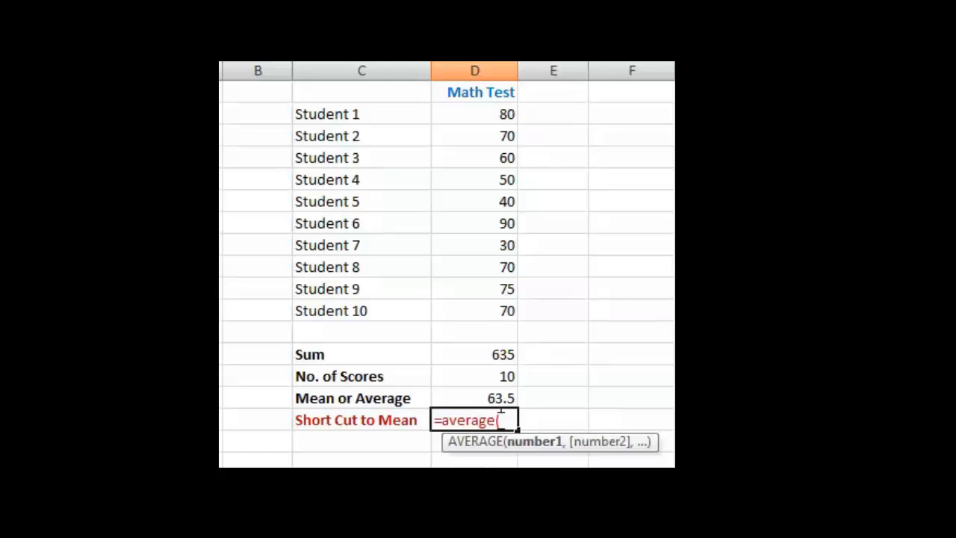
drag(474, 114, 474, 157)
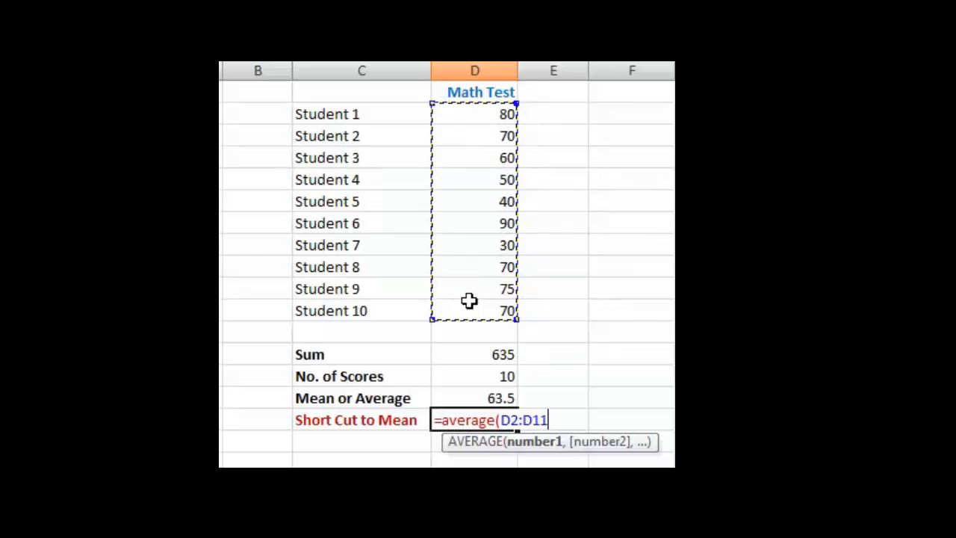
mouse_move(497, 411)
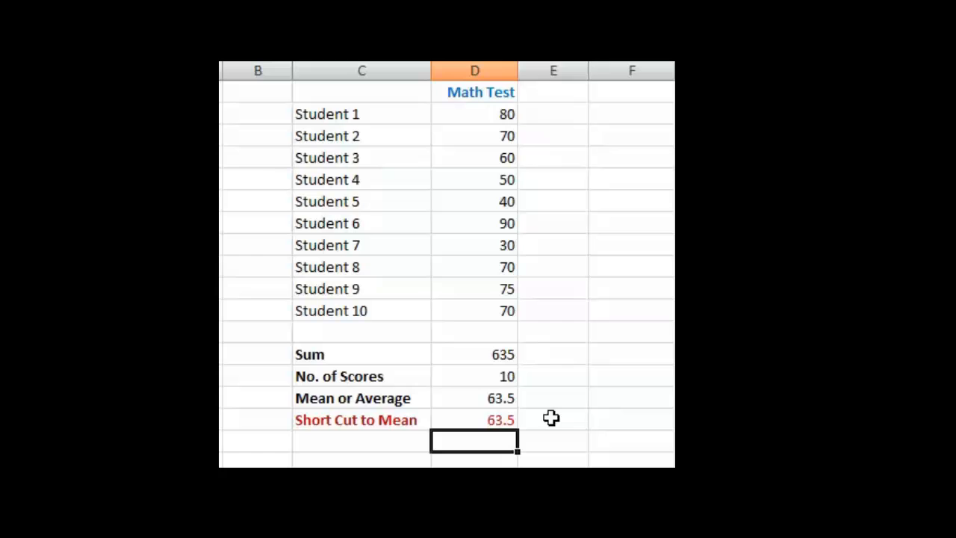
mouse_move(566, 417)
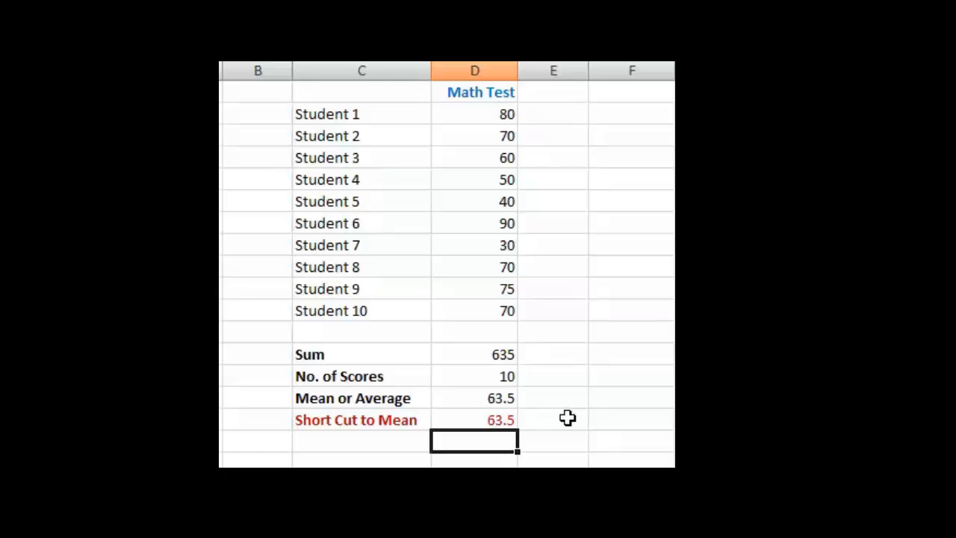
mouse_move(517, 135)
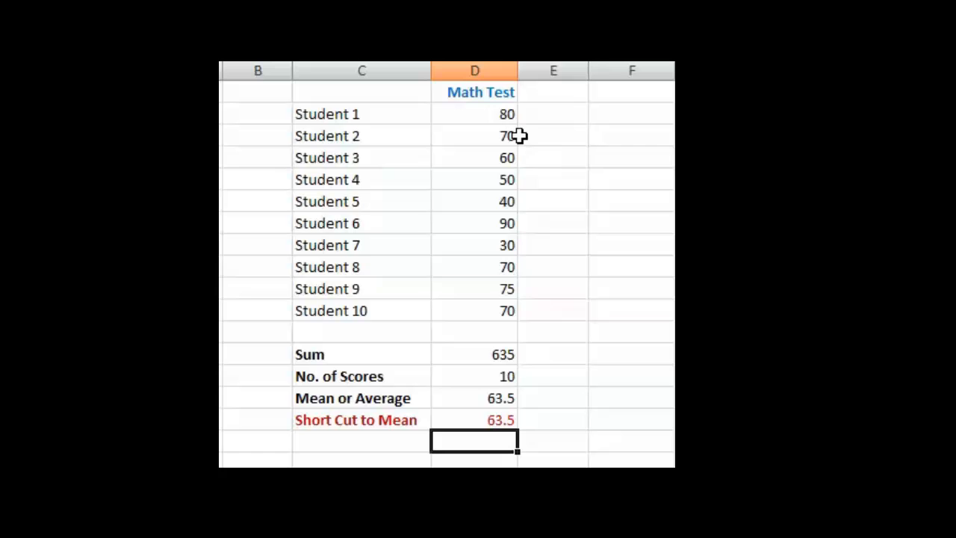
mouse_move(540, 278)
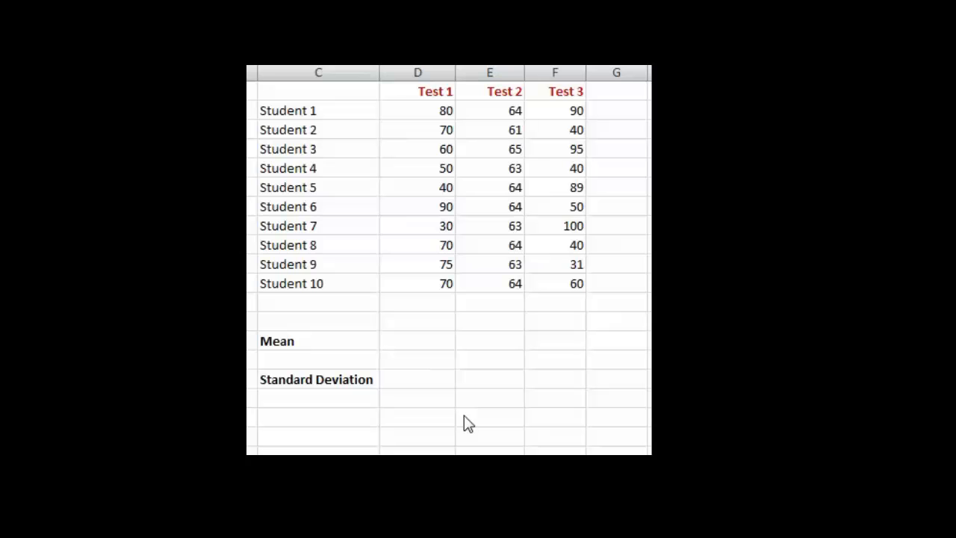
mouse_move(417, 119)
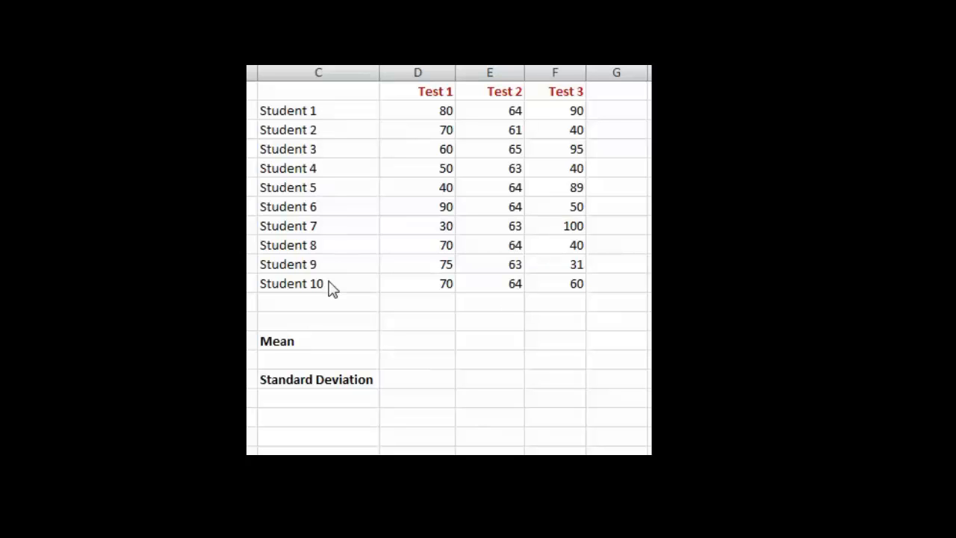
mouse_move(452, 146)
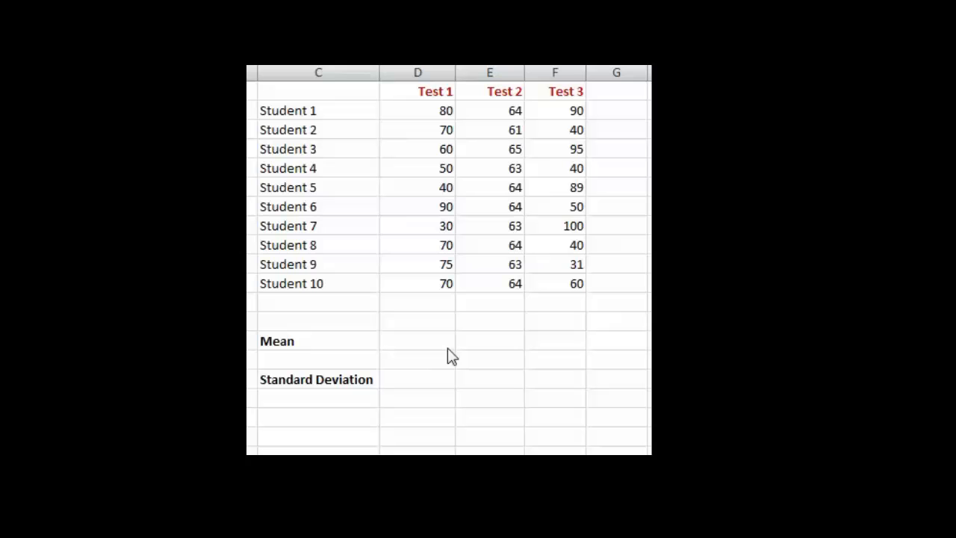
mouse_move(435, 350)
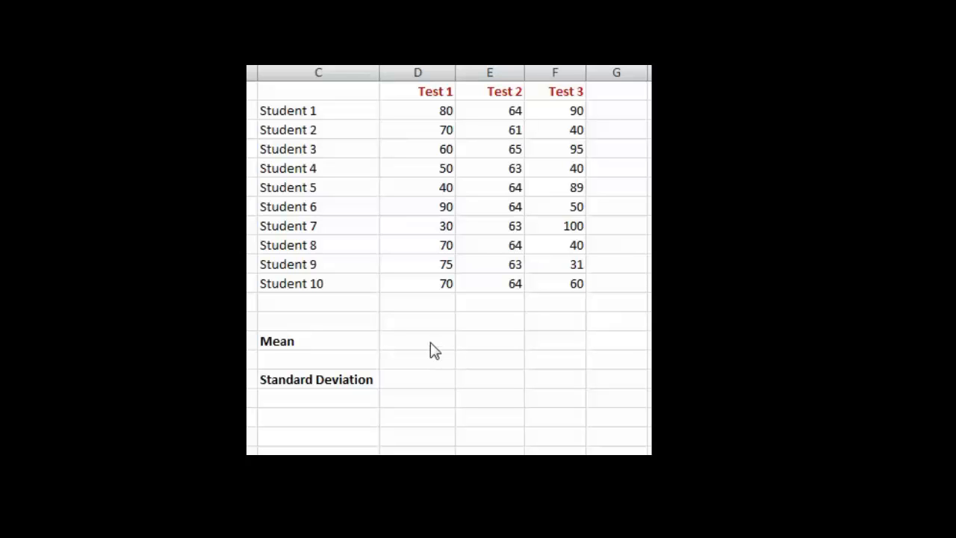
mouse_move(491, 280)
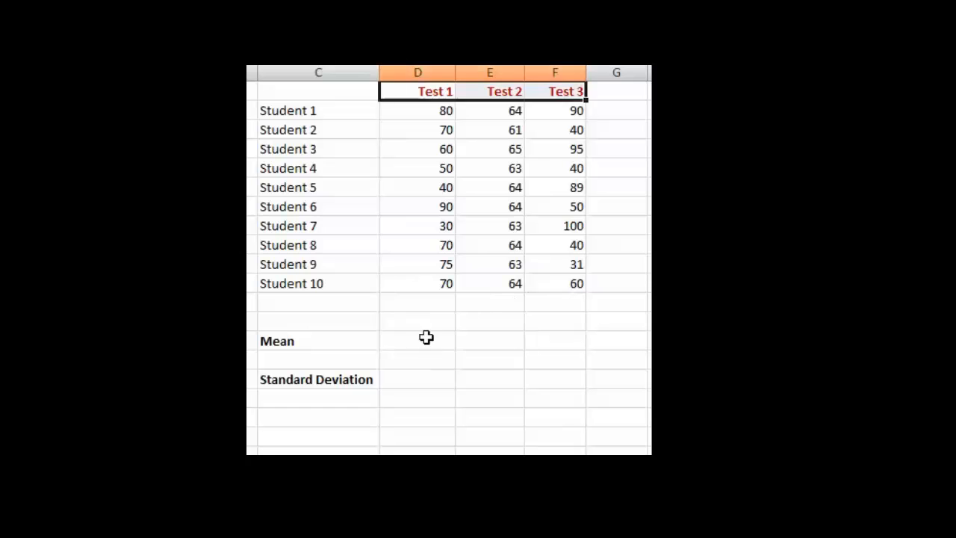
Start an =average formula in the Test 1 Mean cell.
click(417, 340)
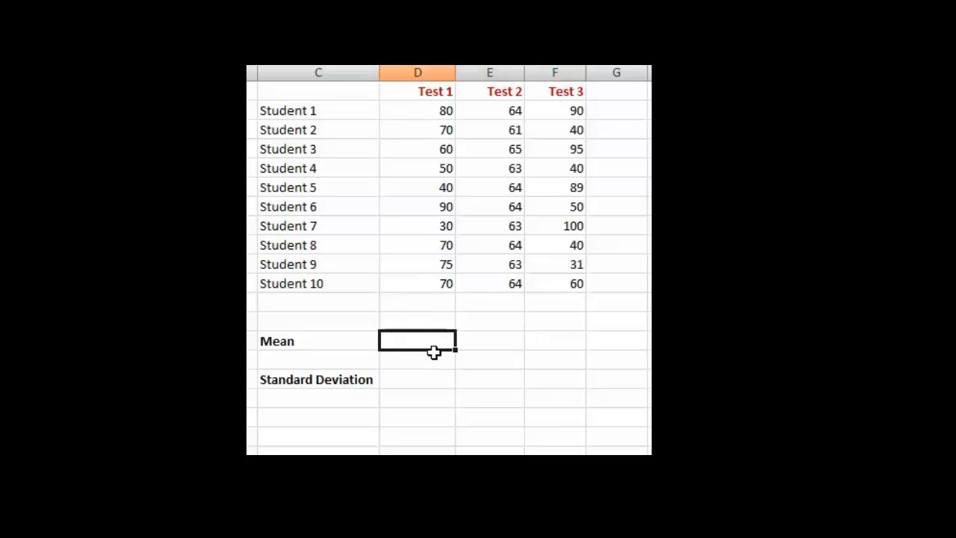
text(=)
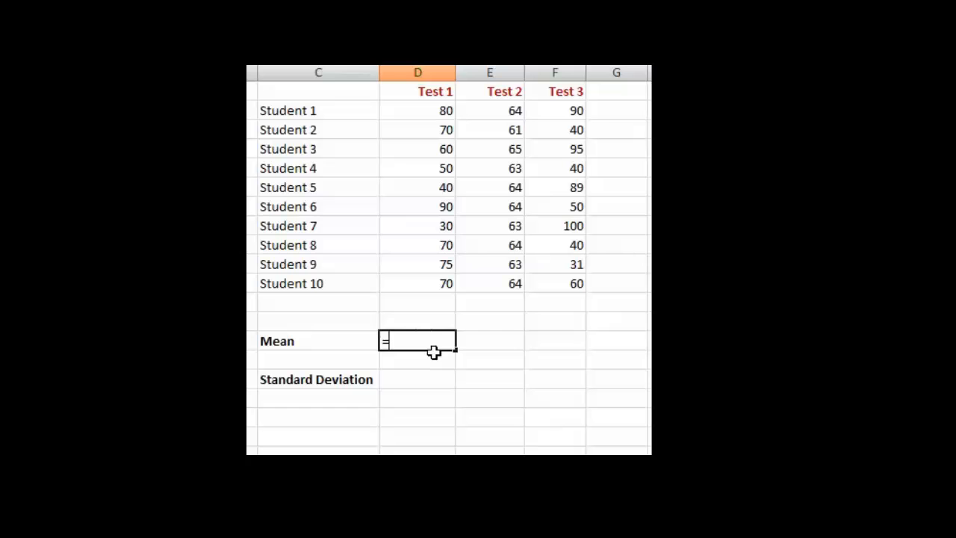
text(average)
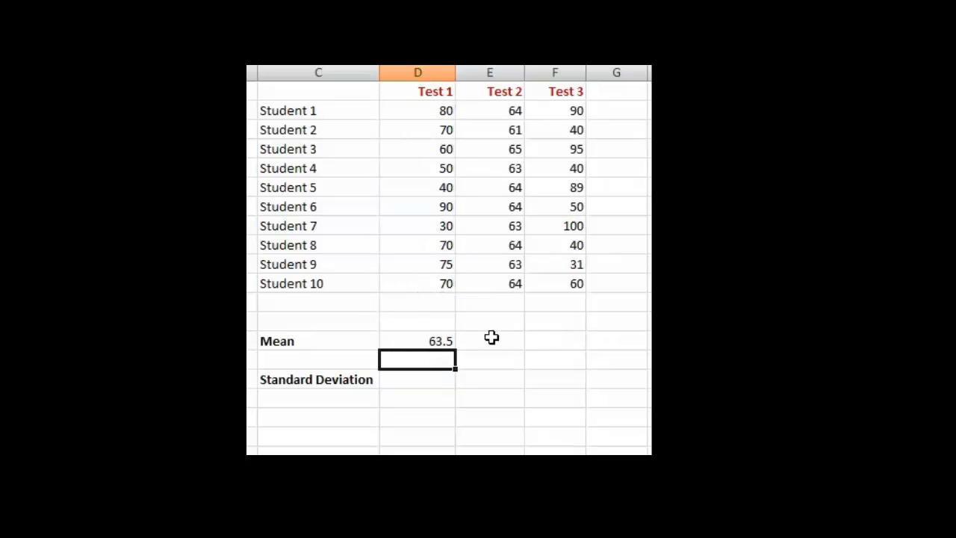
Average the Test 2 scores in the Test 2 Mean cell, showing 63.5.
text(=)
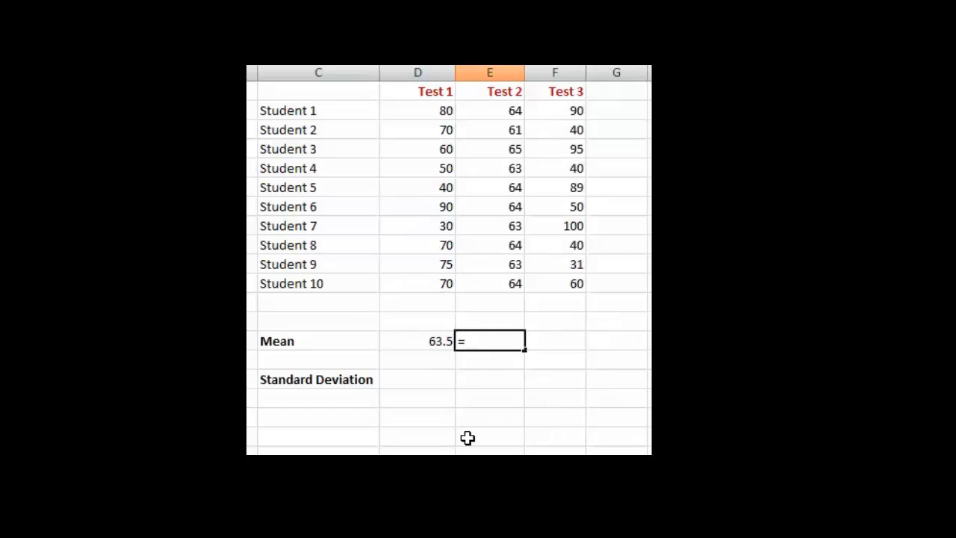
text(average()
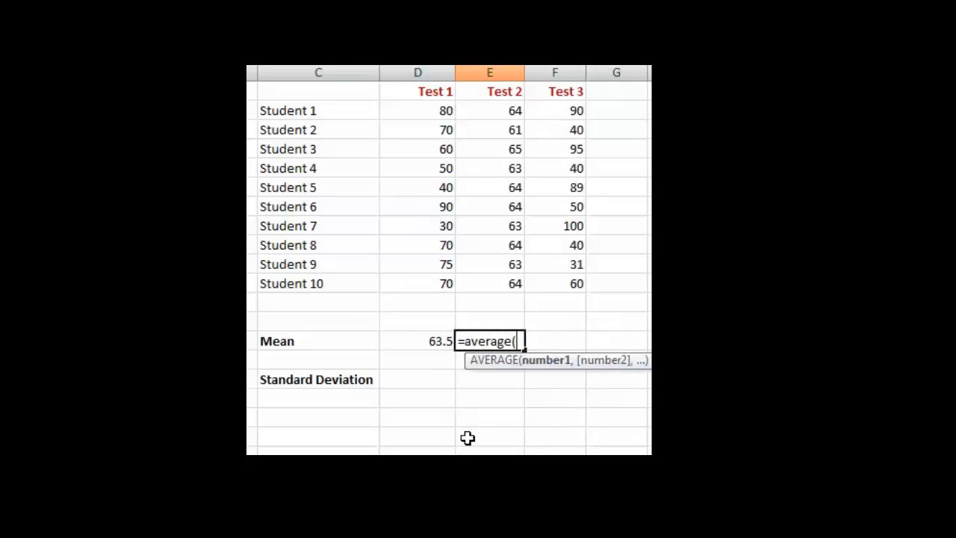
drag(490, 111, 490, 206)
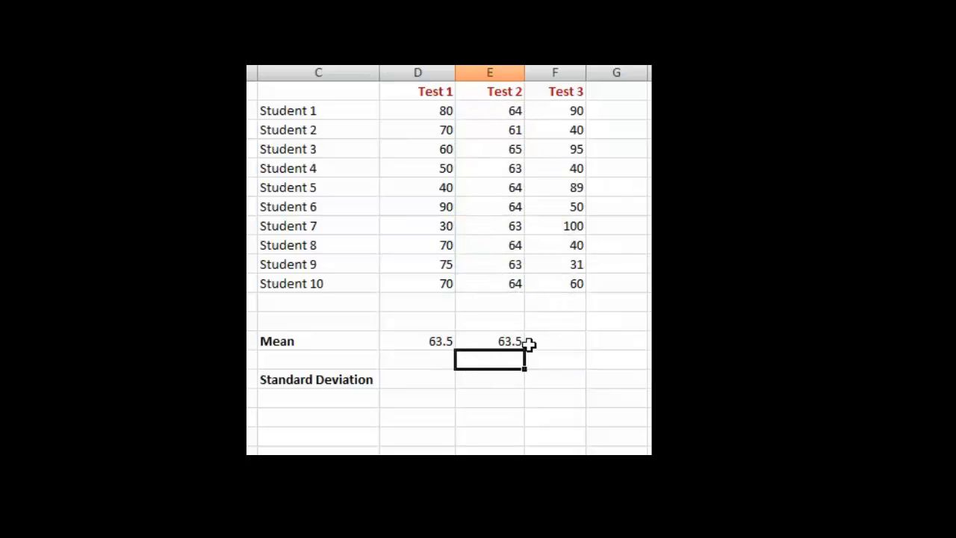
Put =AVERAGE(F2:F11) in the Test 3 Mean cell, showing 63.5.
click(554, 340)
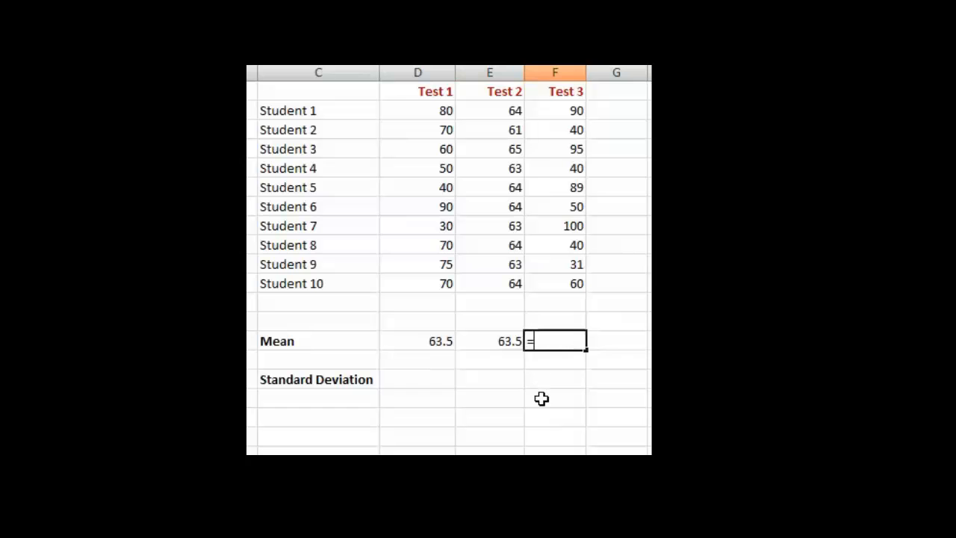
text(average)
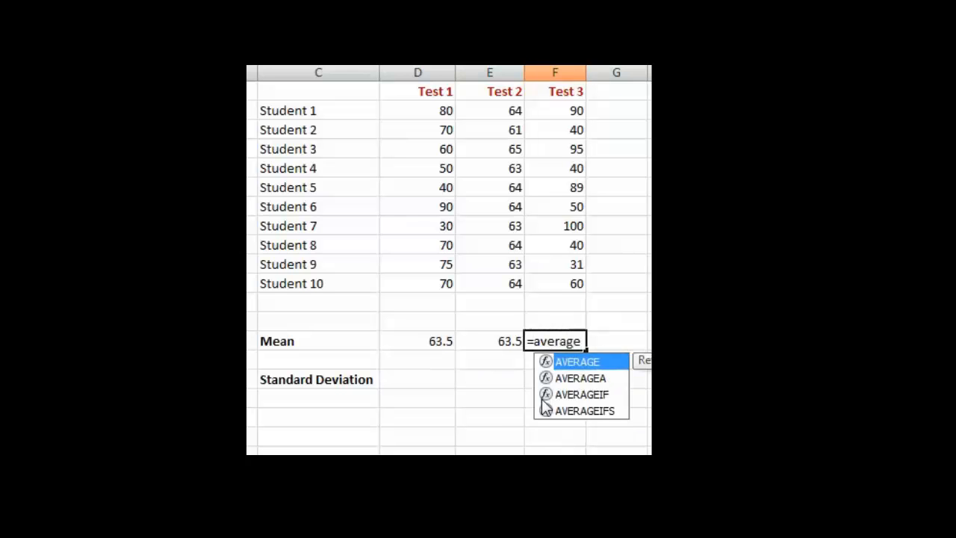
drag(554, 111, 554, 129)
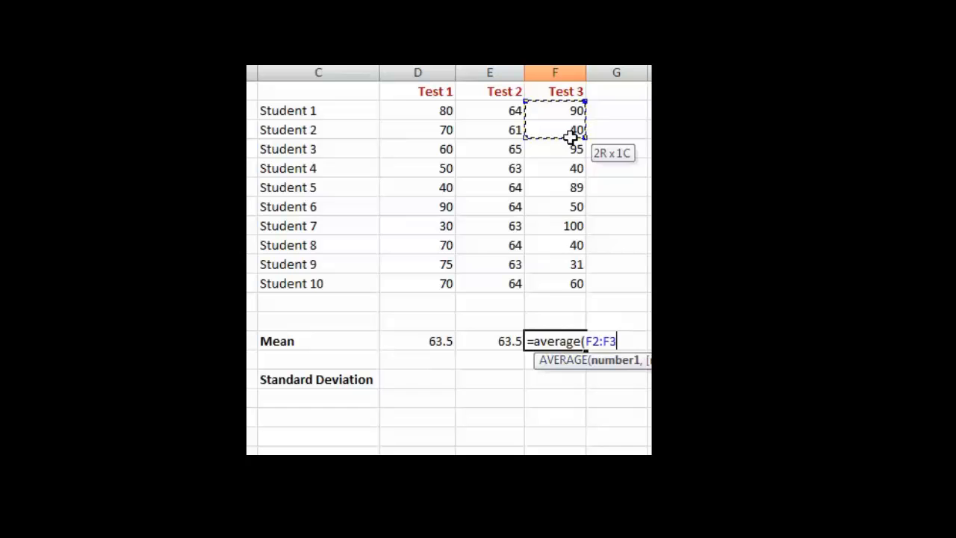
drag(575, 130, 564, 283)
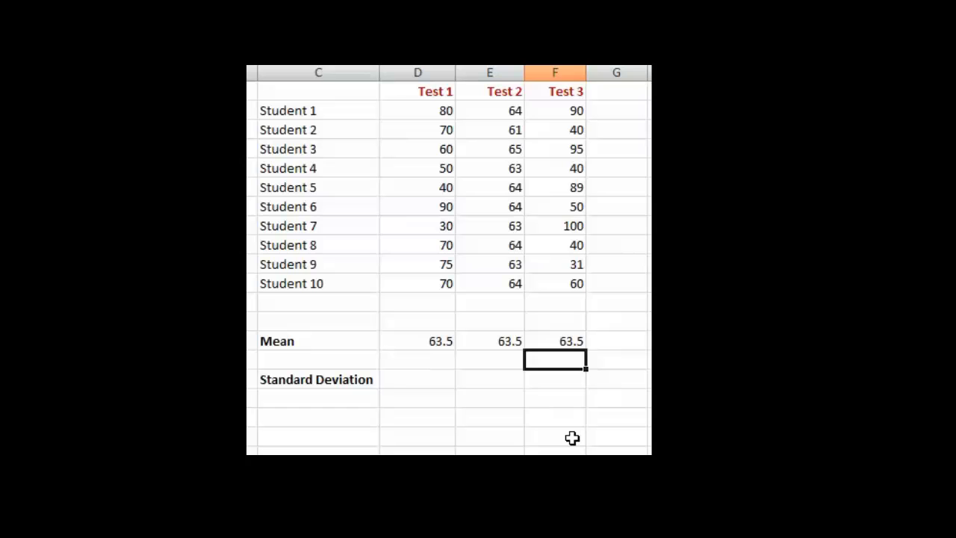
mouse_move(555, 238)
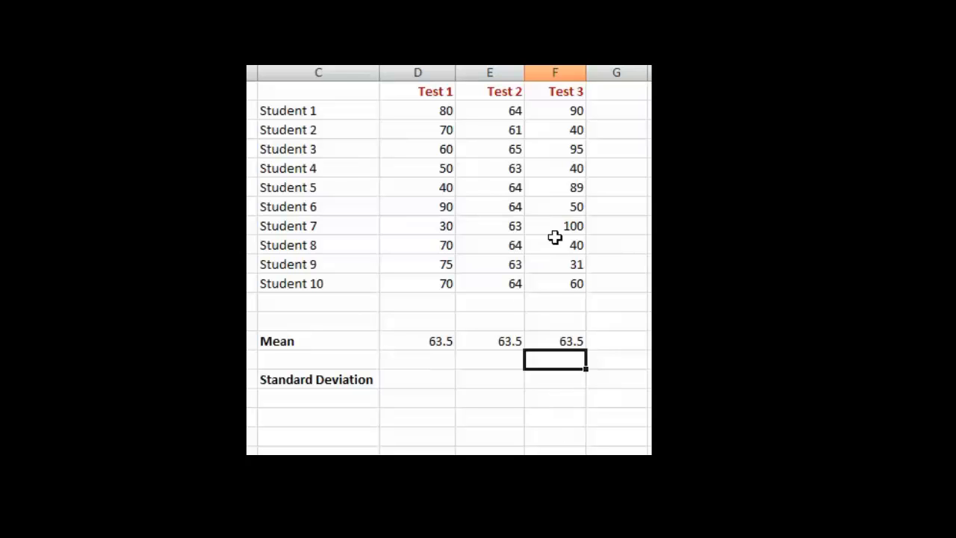
mouse_move(492, 254)
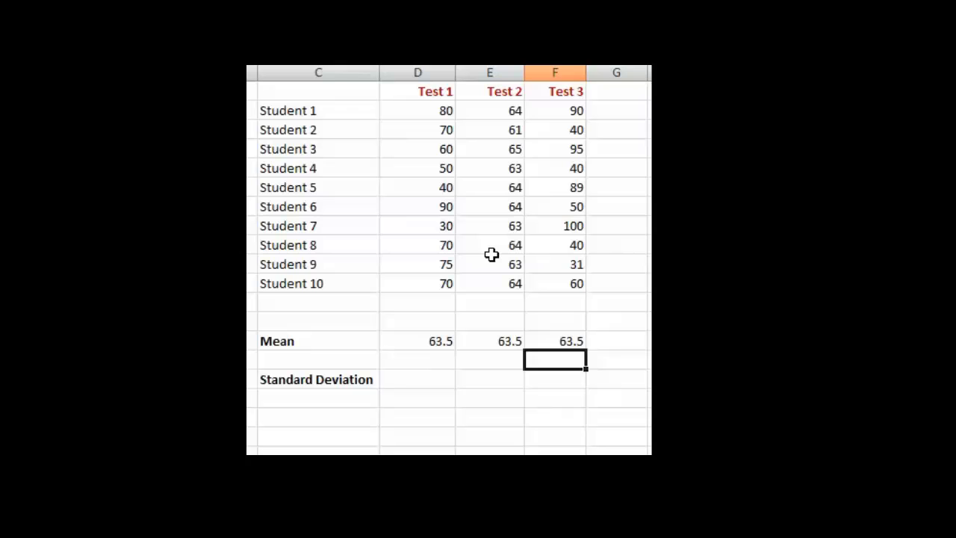
mouse_move(493, 256)
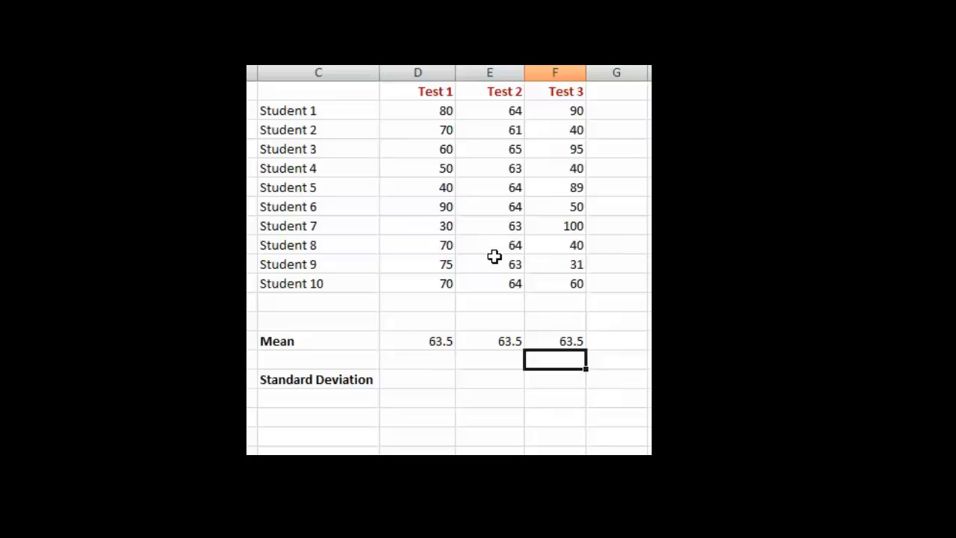
mouse_move(442, 157)
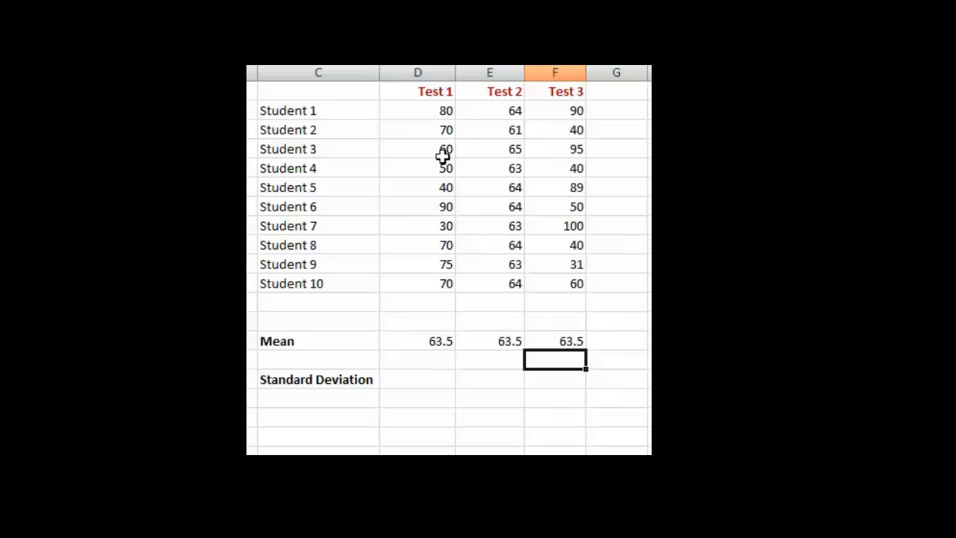
mouse_move(401, 137)
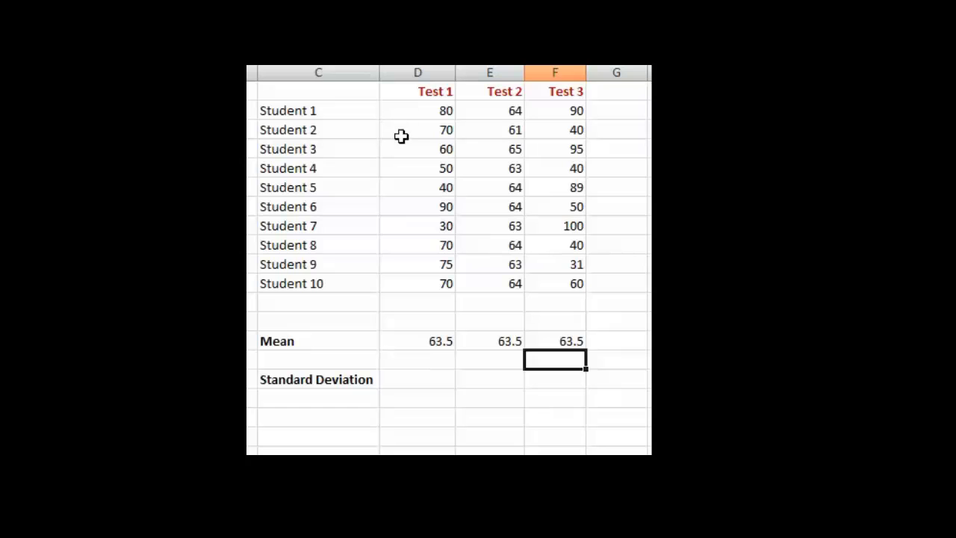
mouse_move(411, 204)
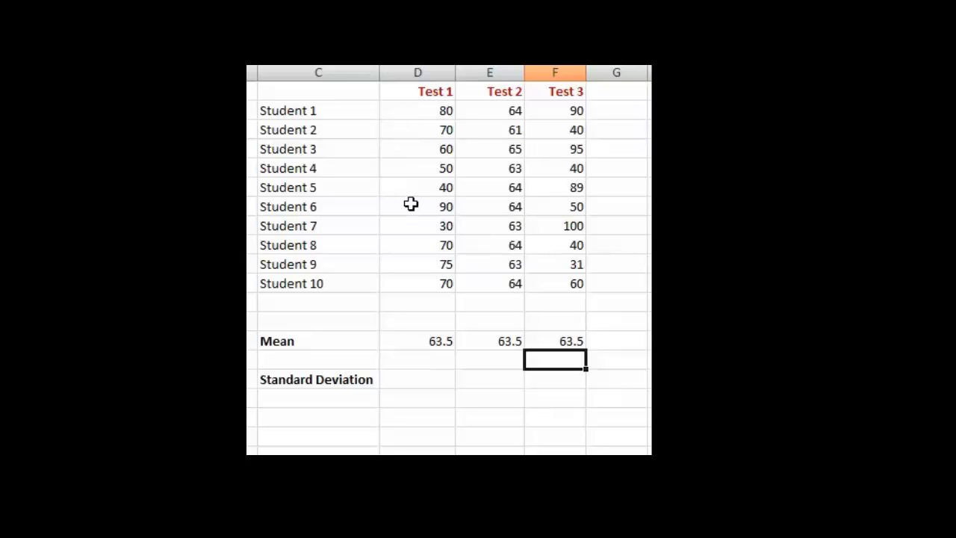
mouse_move(427, 284)
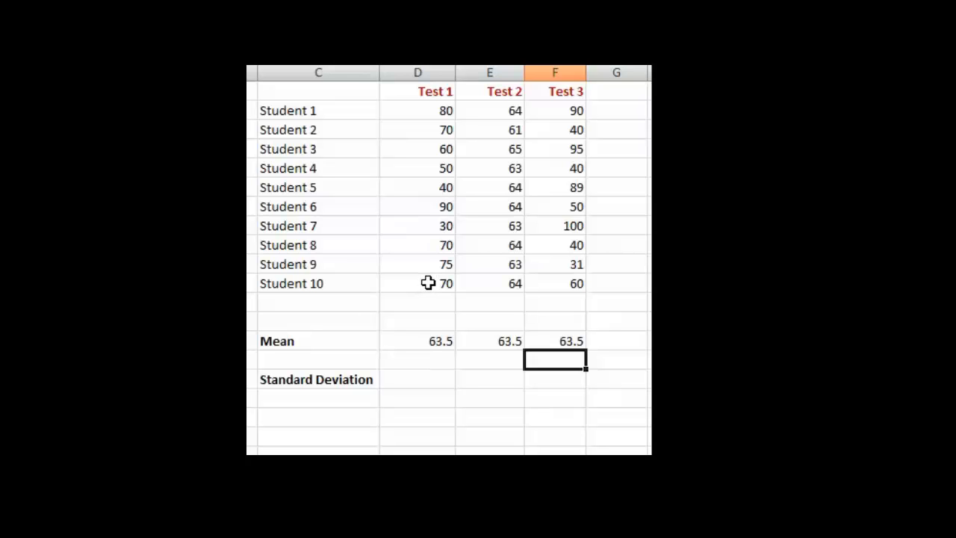
mouse_move(517, 216)
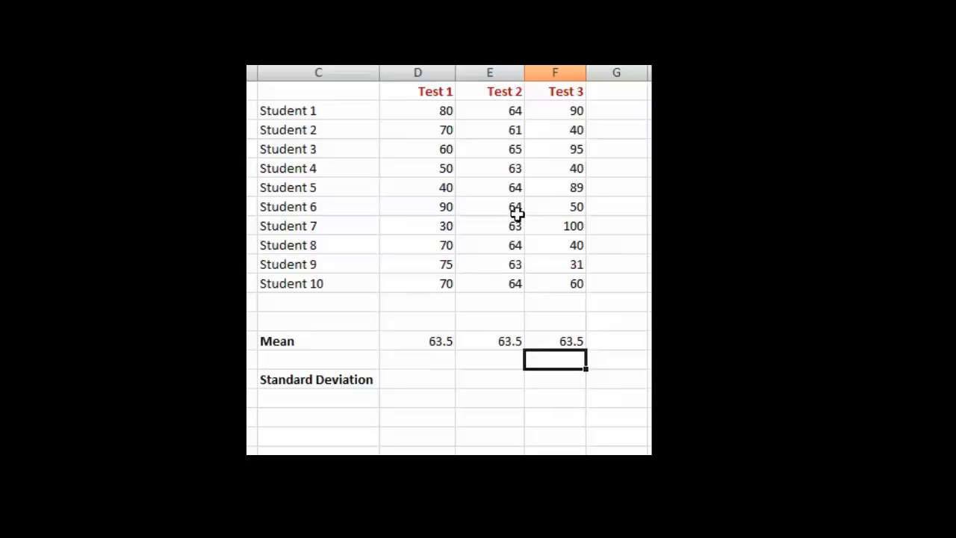
mouse_move(483, 148)
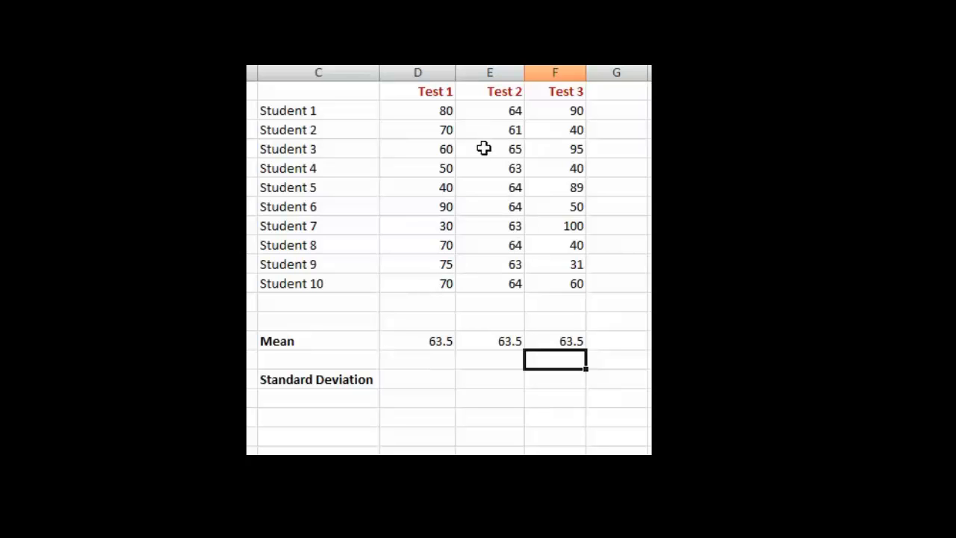
mouse_move(491, 209)
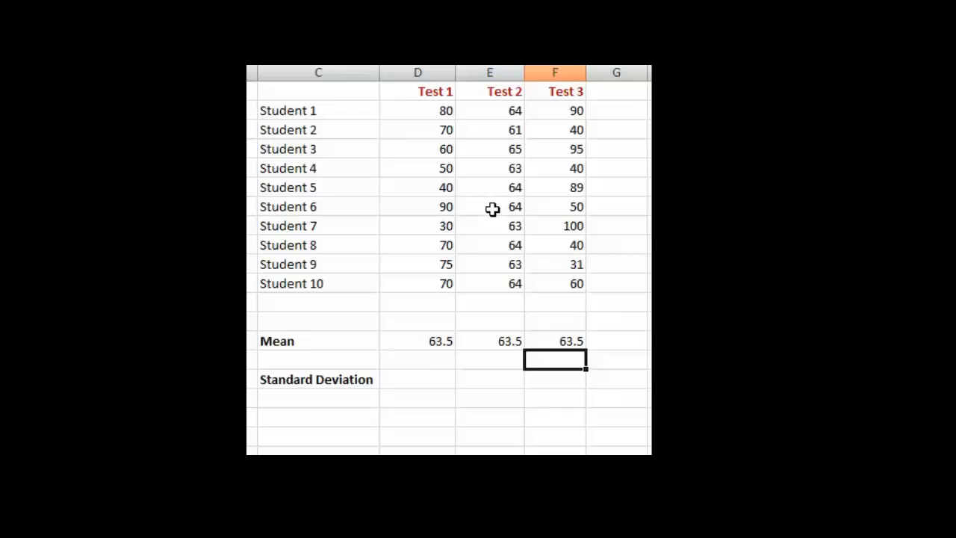
mouse_move(495, 282)
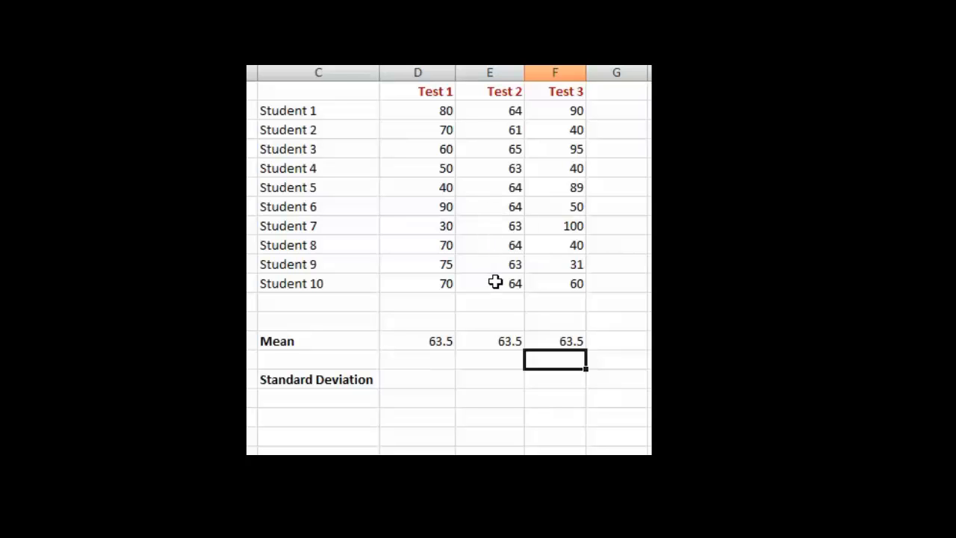
mouse_move(504, 266)
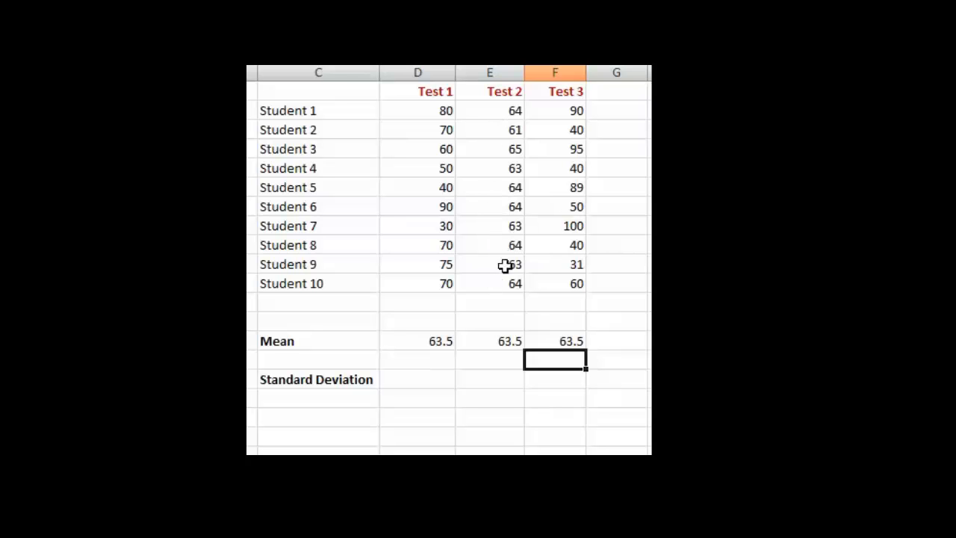
mouse_move(425, 121)
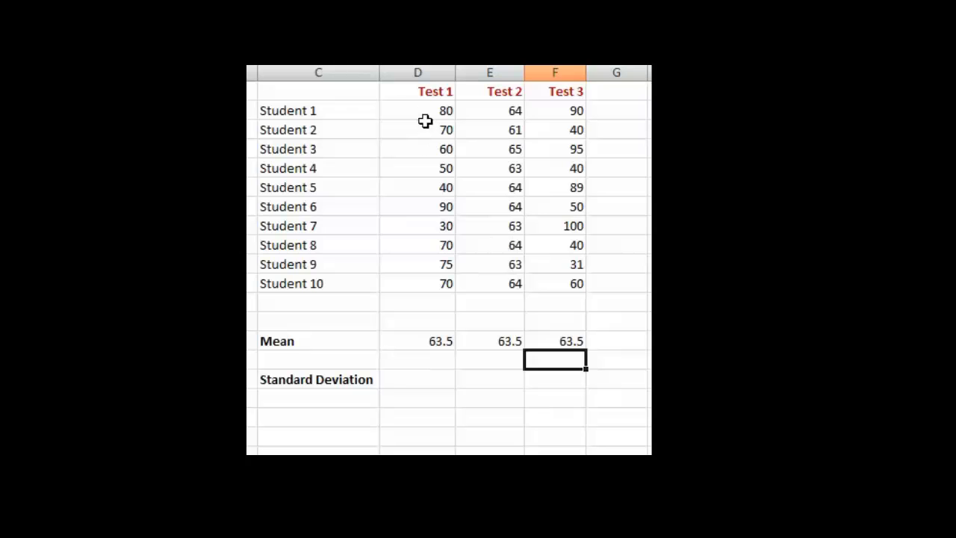
mouse_move(422, 115)
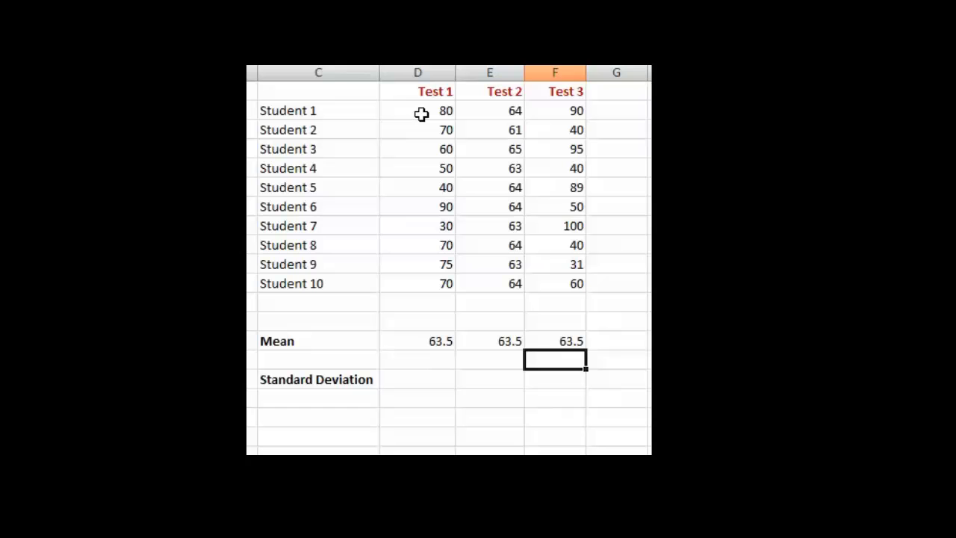
mouse_move(491, 110)
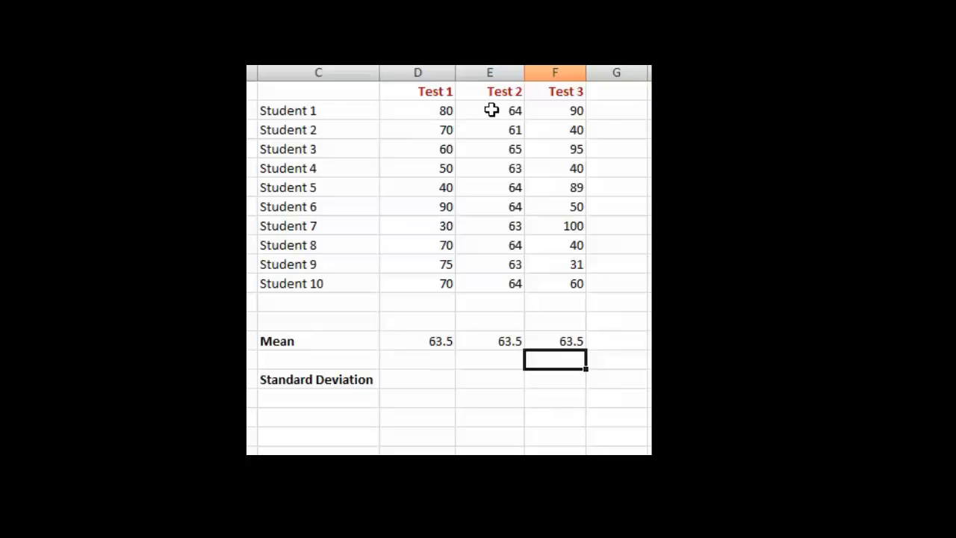
mouse_move(503, 277)
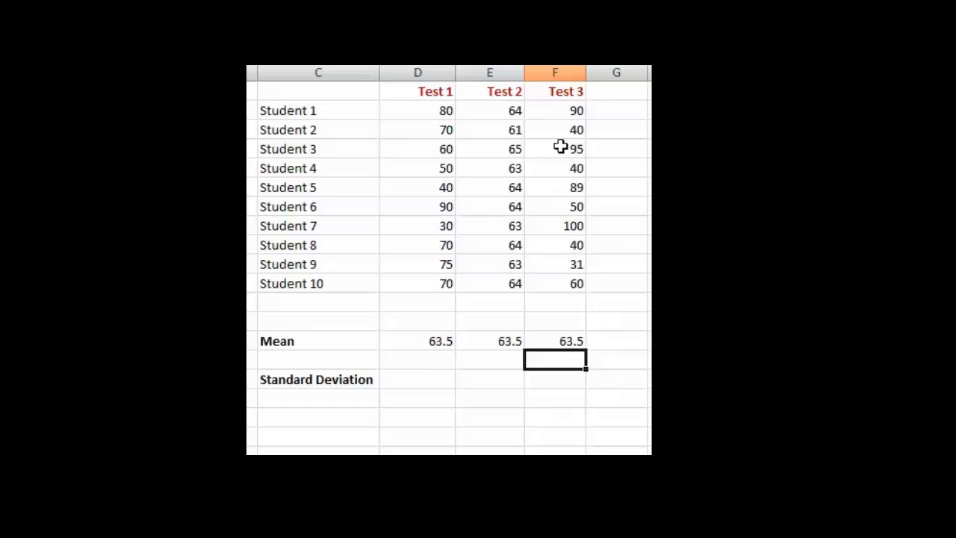
mouse_move(555, 114)
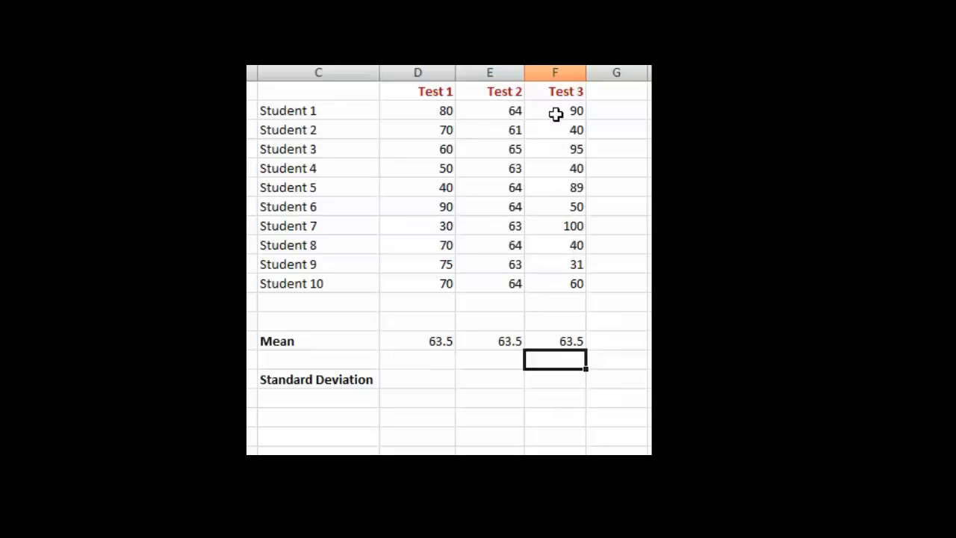
mouse_move(546, 234)
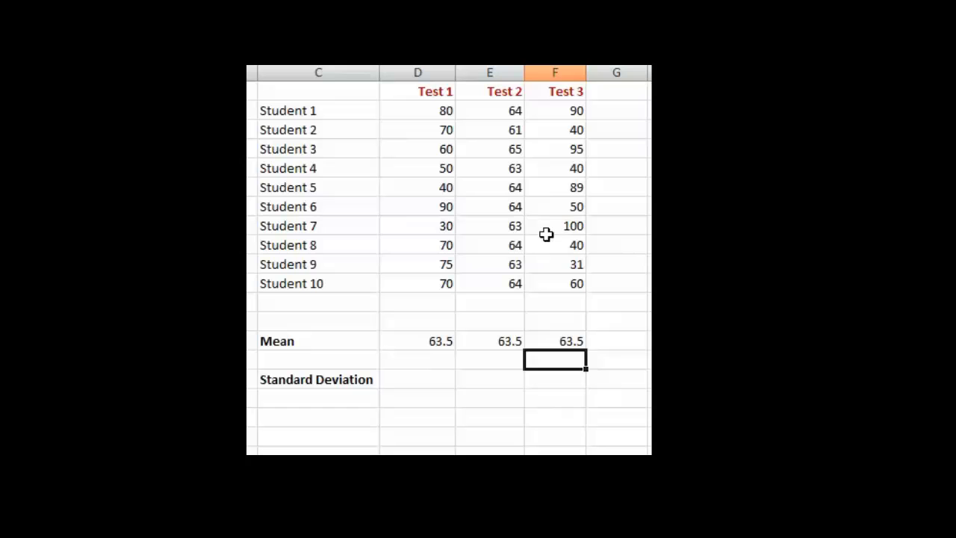
mouse_move(562, 135)
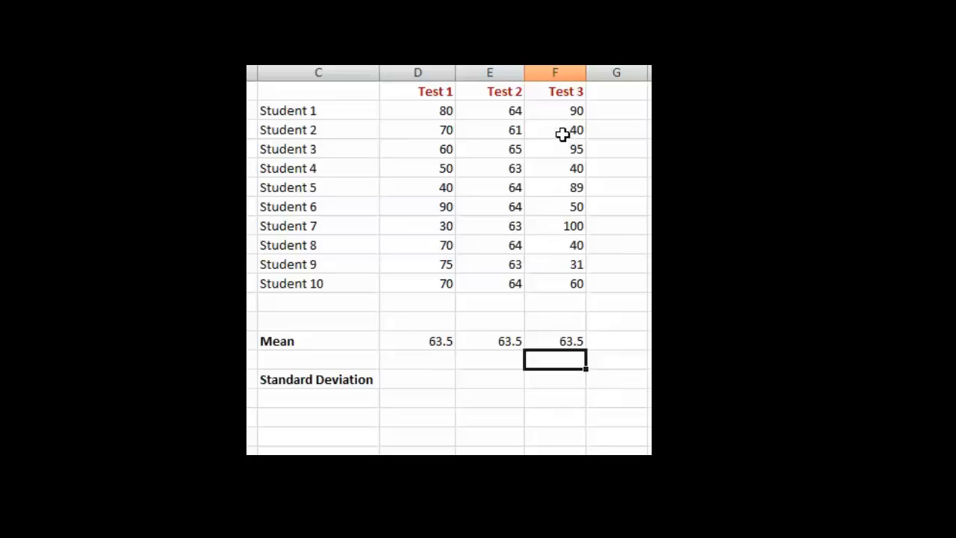
mouse_move(567, 243)
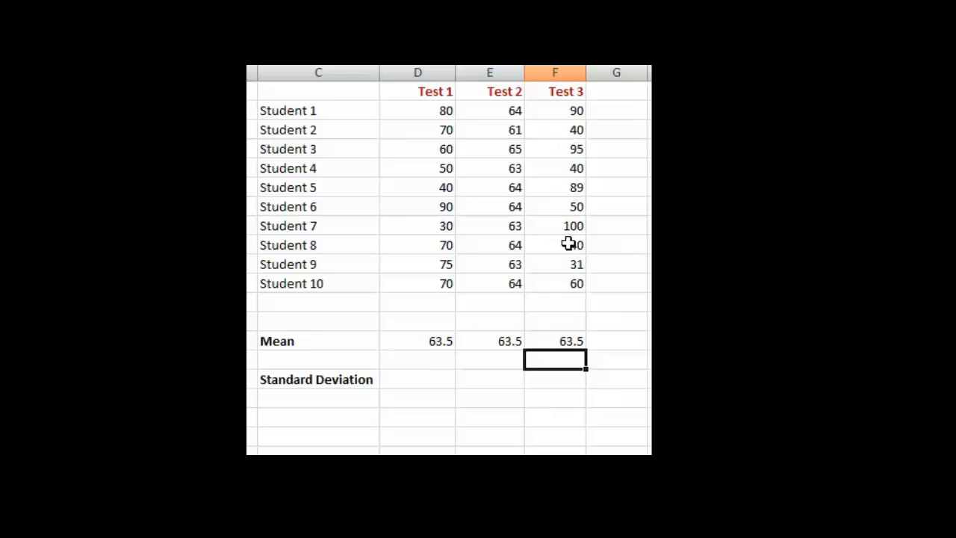
mouse_move(558, 255)
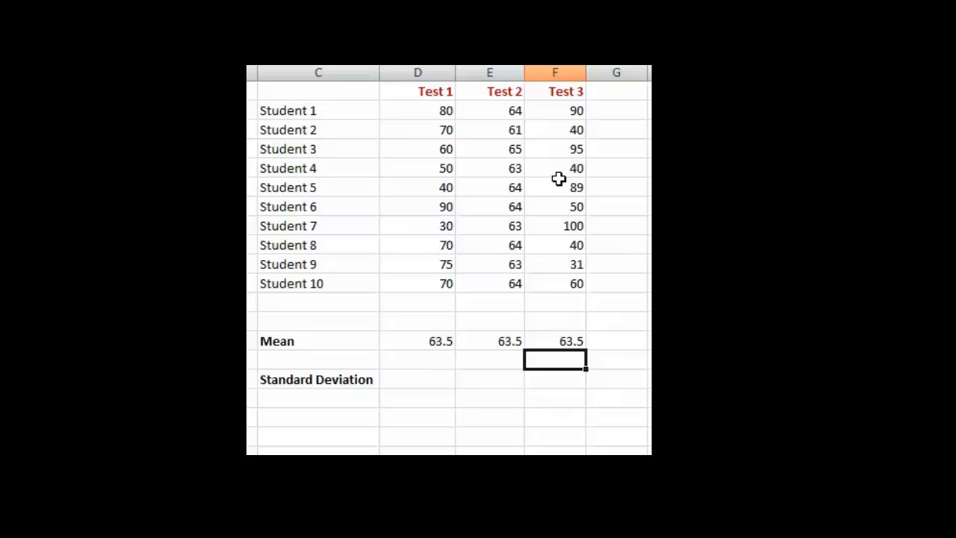
mouse_move(429, 277)
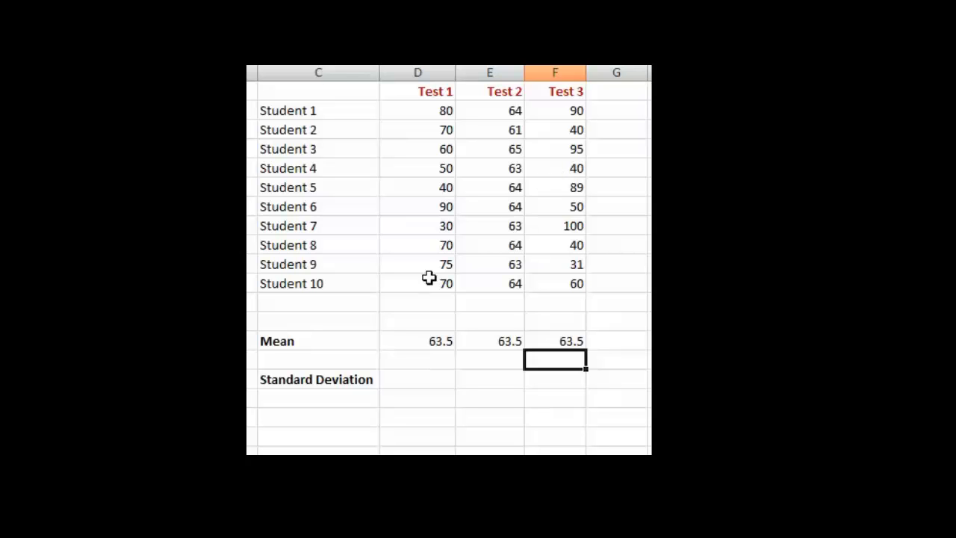
Enter =stdev(D2:D11) in D21 for a Test 1 standard deviation of 18.6.
click(417, 379)
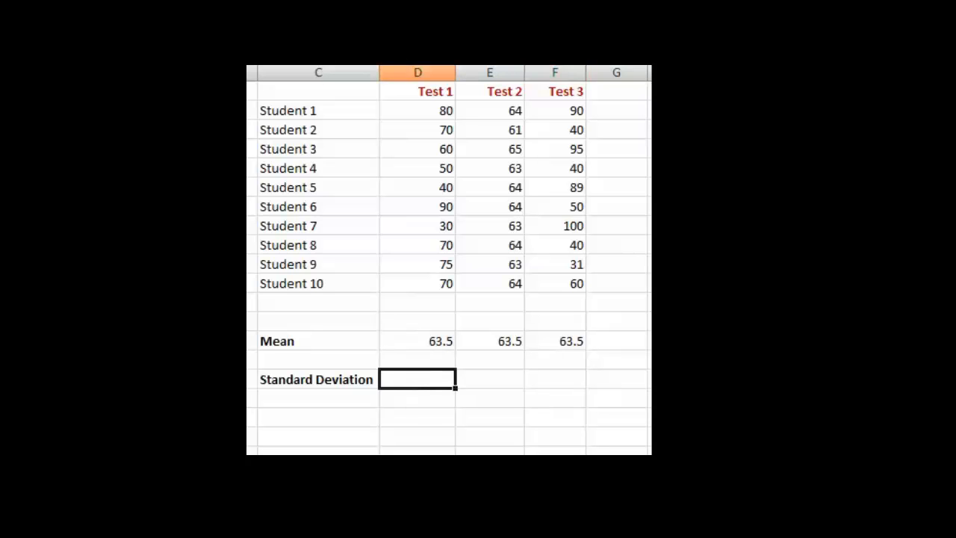
text(=st)
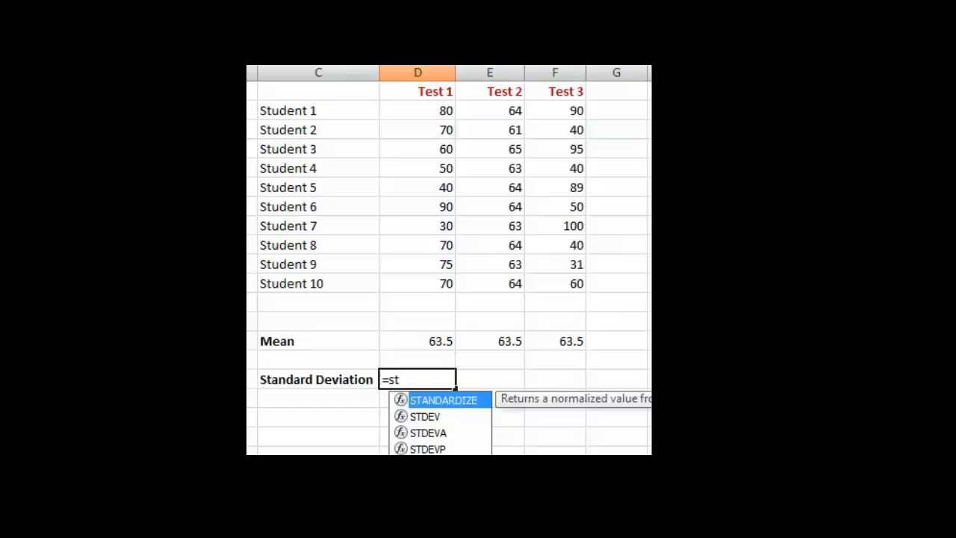
text(dev)
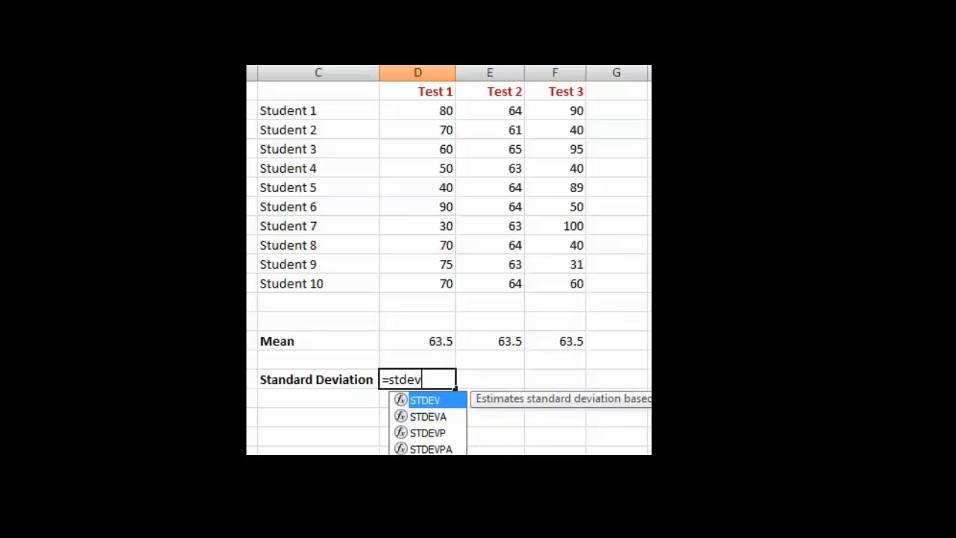
click(418, 110)
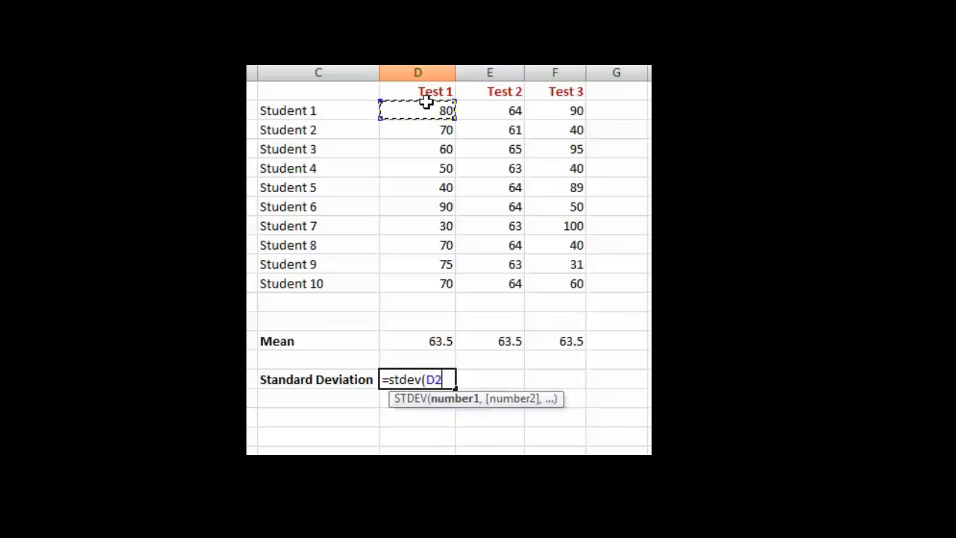
drag(417, 111, 417, 283)
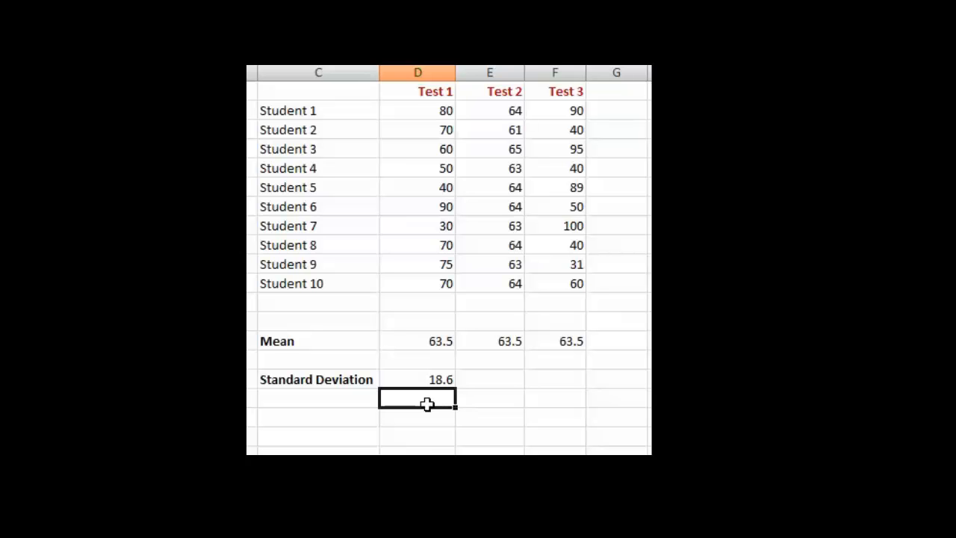
mouse_move(494, 383)
text(=stdev()
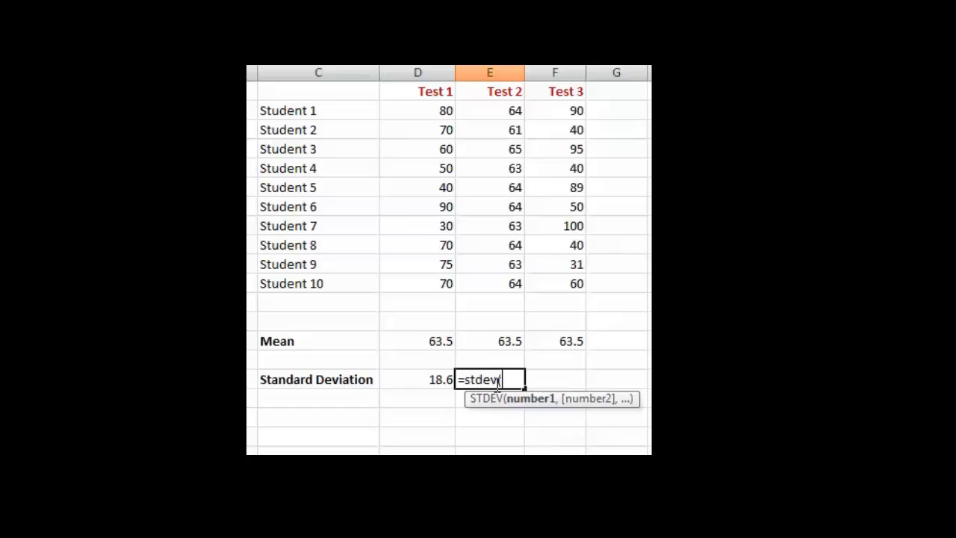
Use the ten Test 2 scores E2:E11 as the =stdev range, giving 1.1.
drag(489, 109, 489, 283)
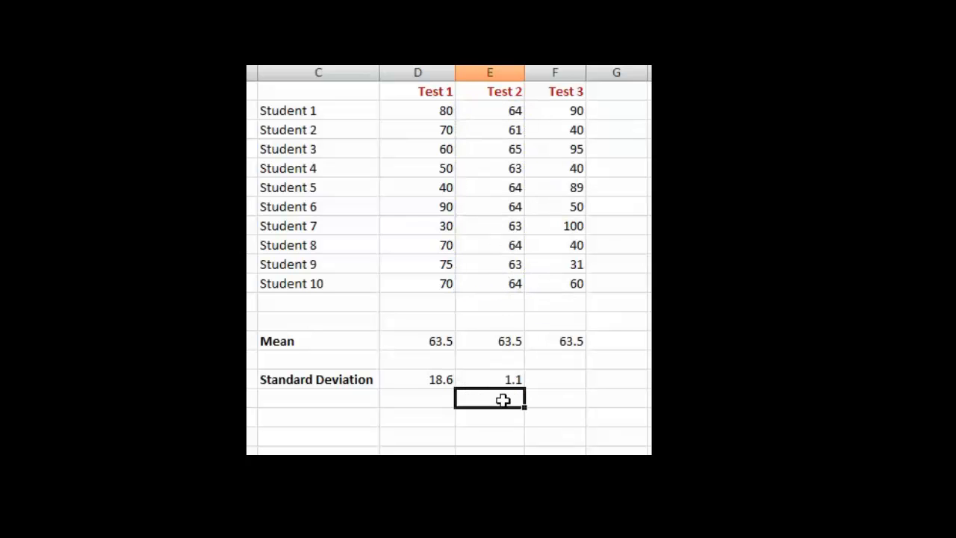
mouse_move(433, 393)
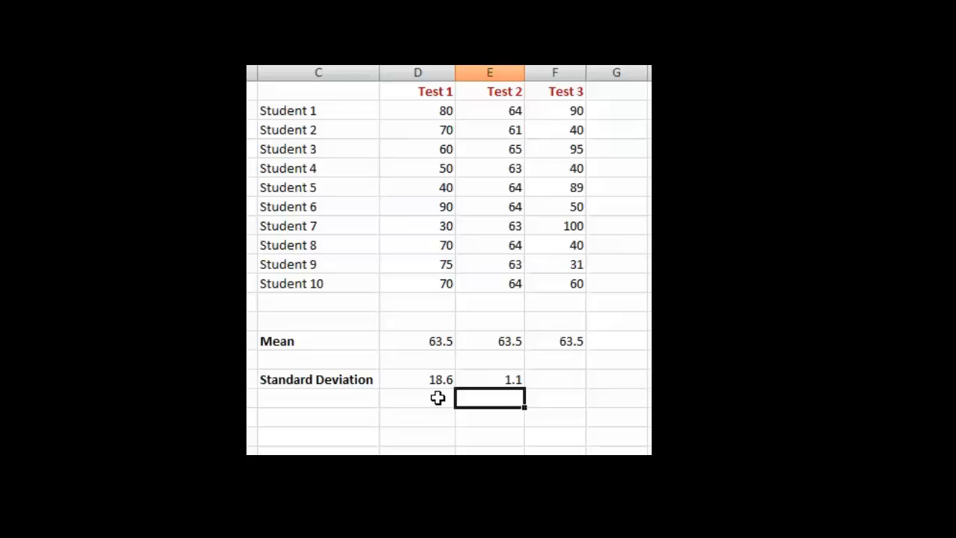
mouse_move(513, 245)
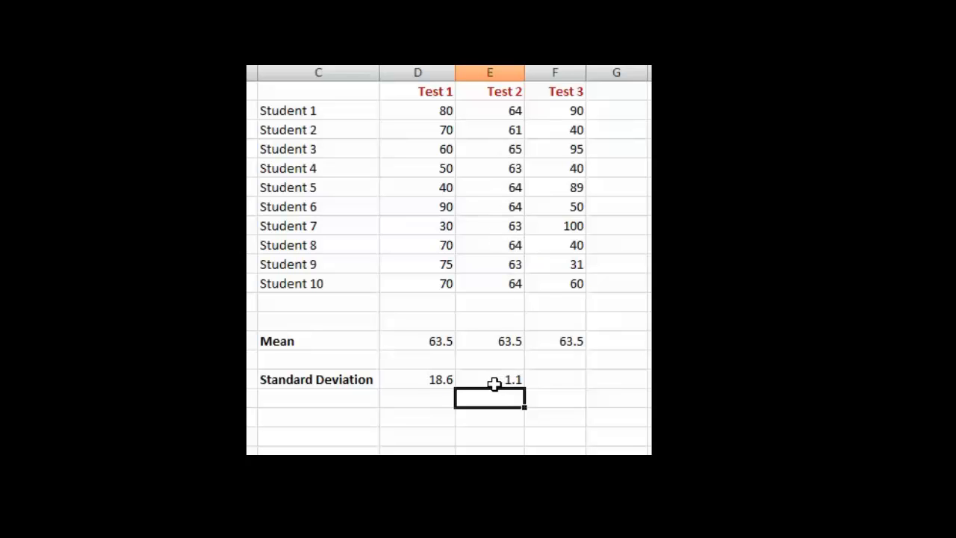
mouse_move(555, 386)
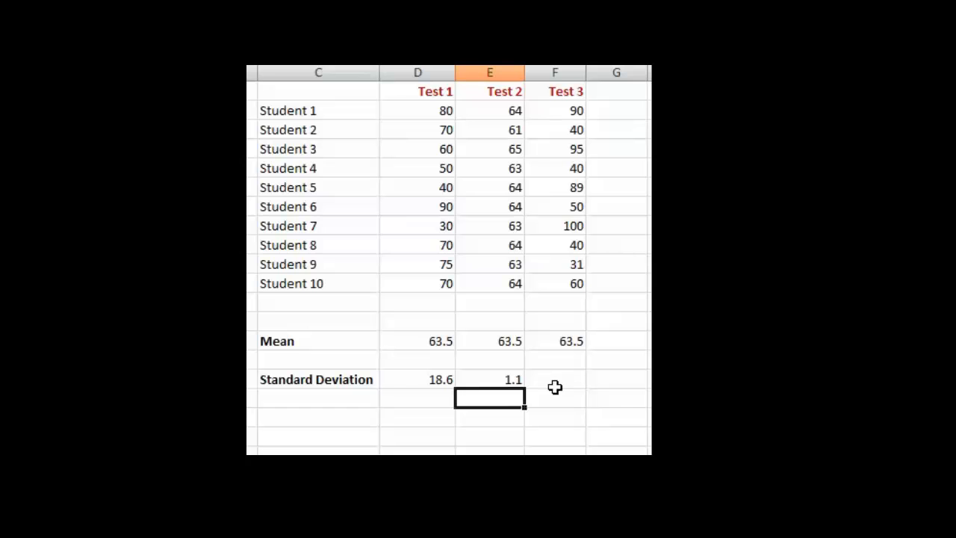
Enter =stdev(F2:F11) in F21 for a Test 3 standard deviation of 27.0.
click(555, 379)
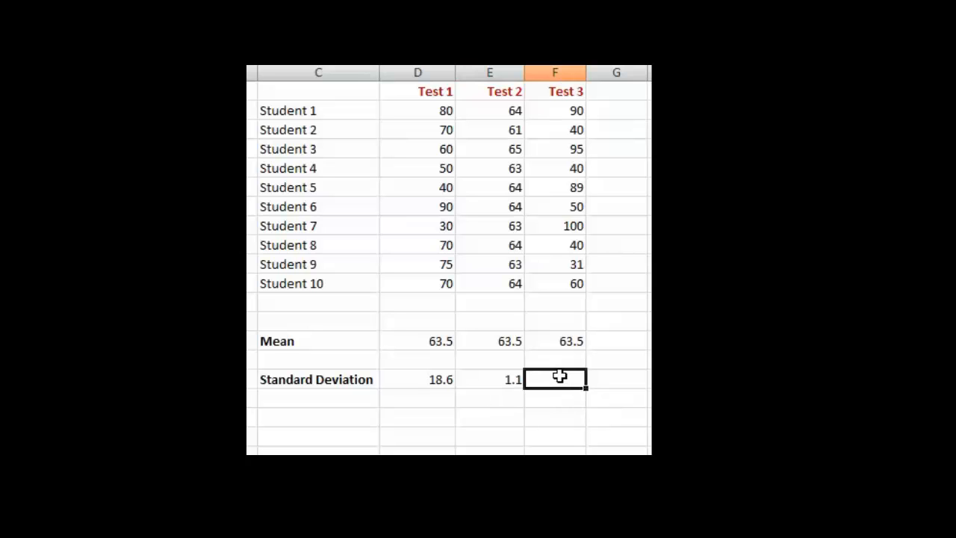
text(=st)
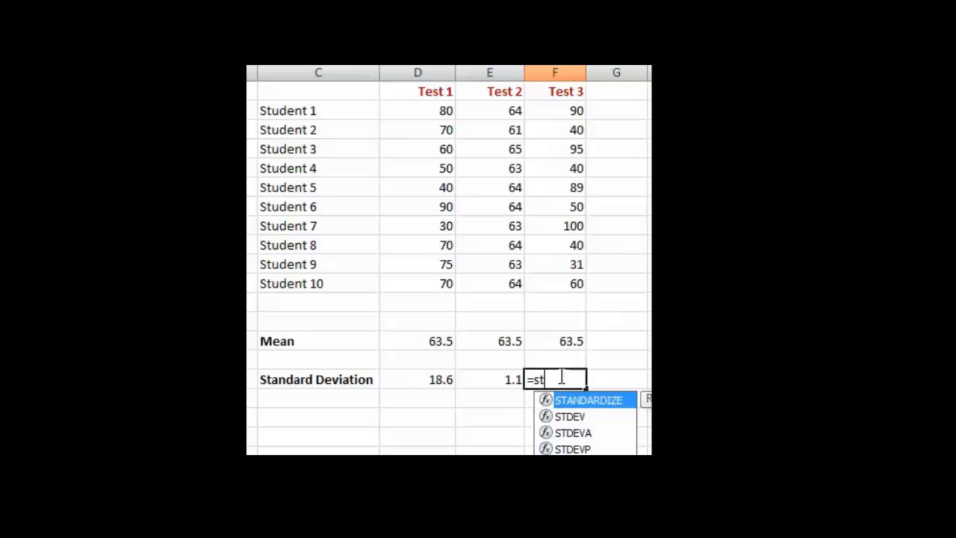
text(dev()
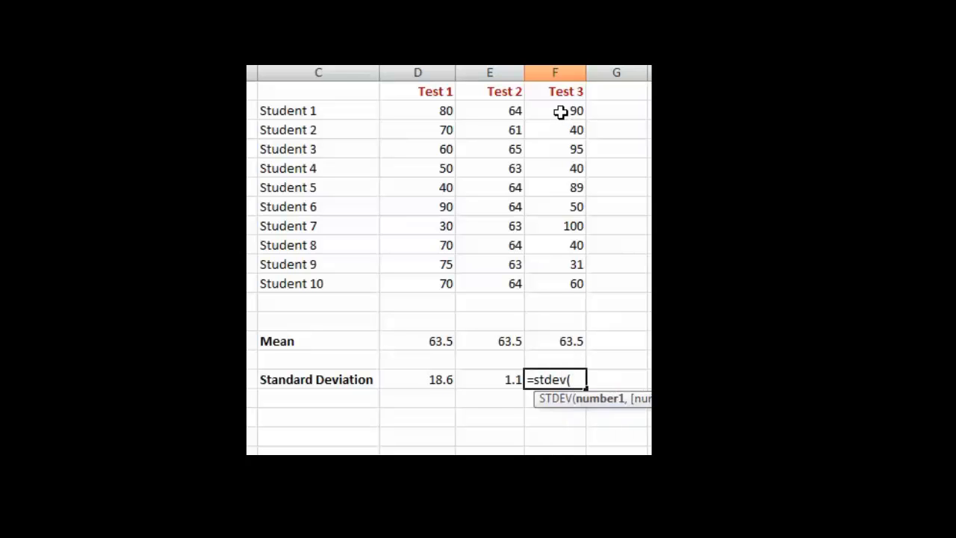
drag(554, 110, 554, 263)
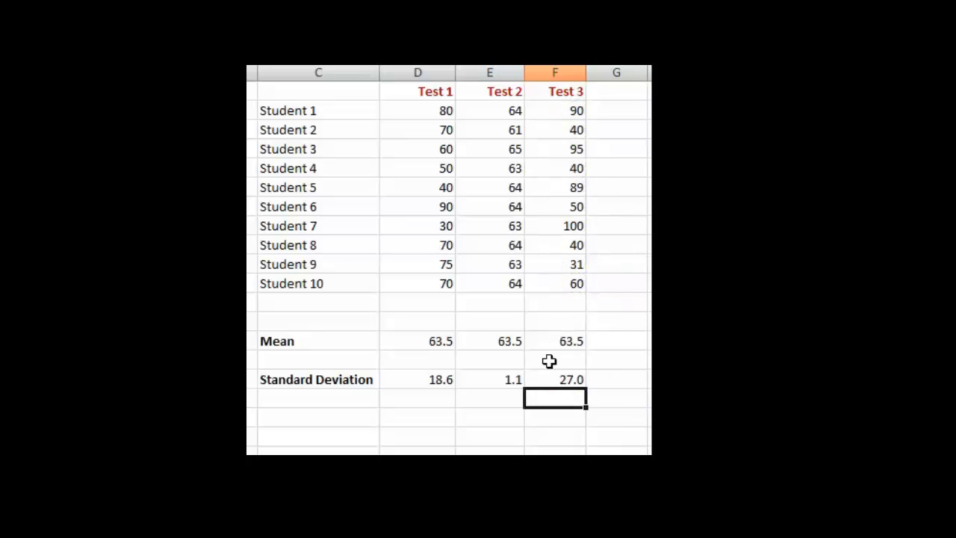
mouse_move(574, 391)
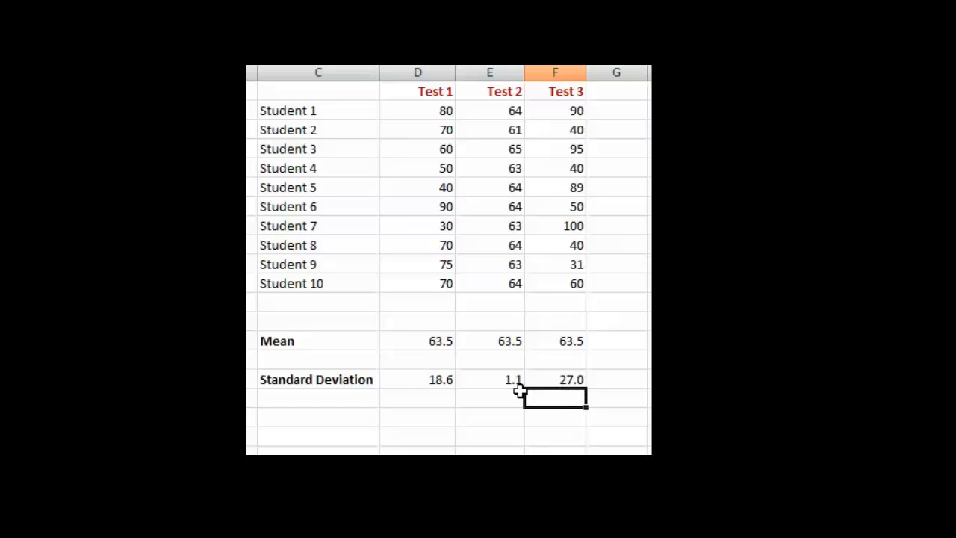
mouse_move(525, 390)
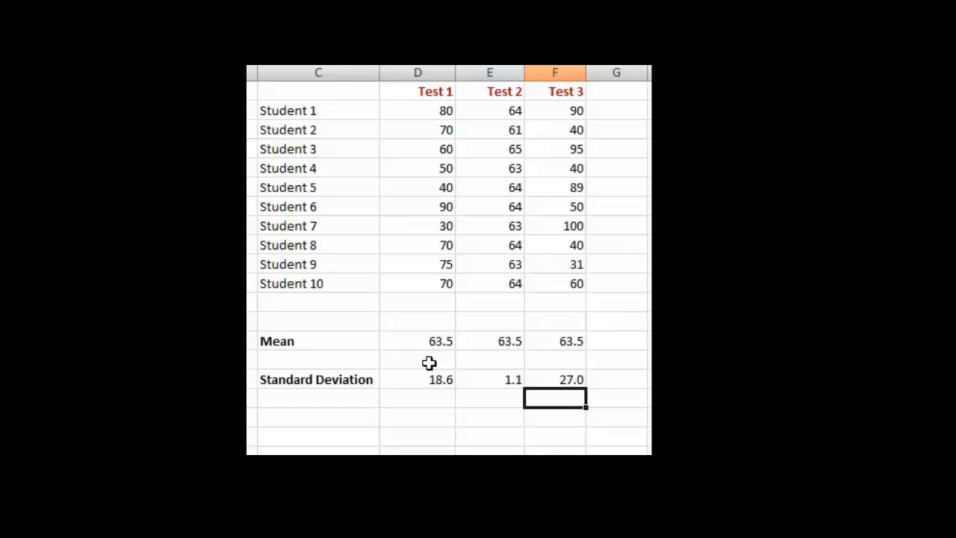
mouse_move(470, 402)
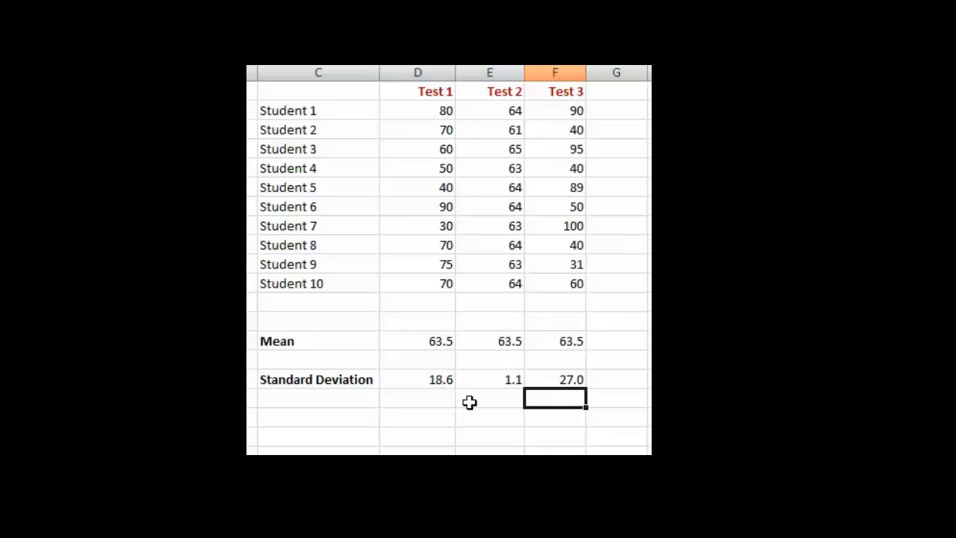
mouse_move(448, 400)
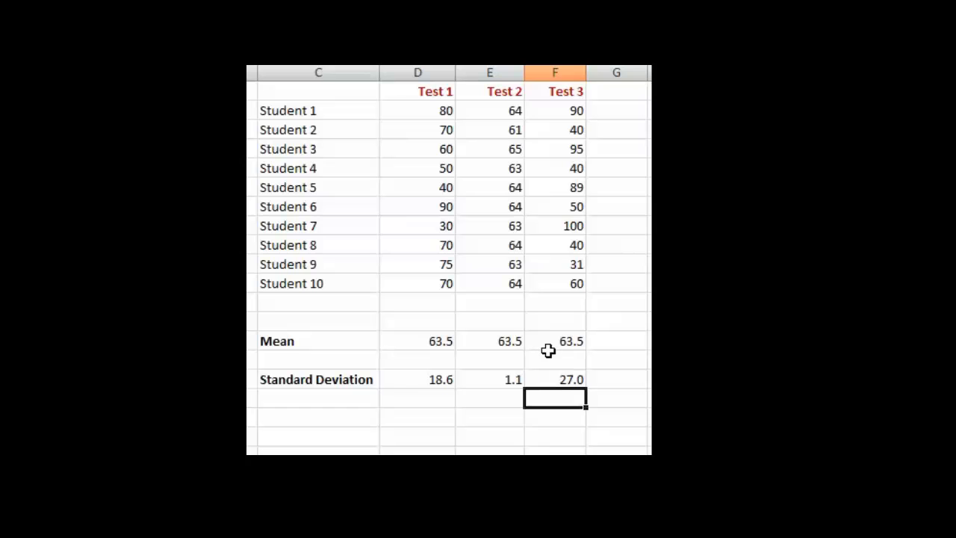
mouse_move(552, 255)
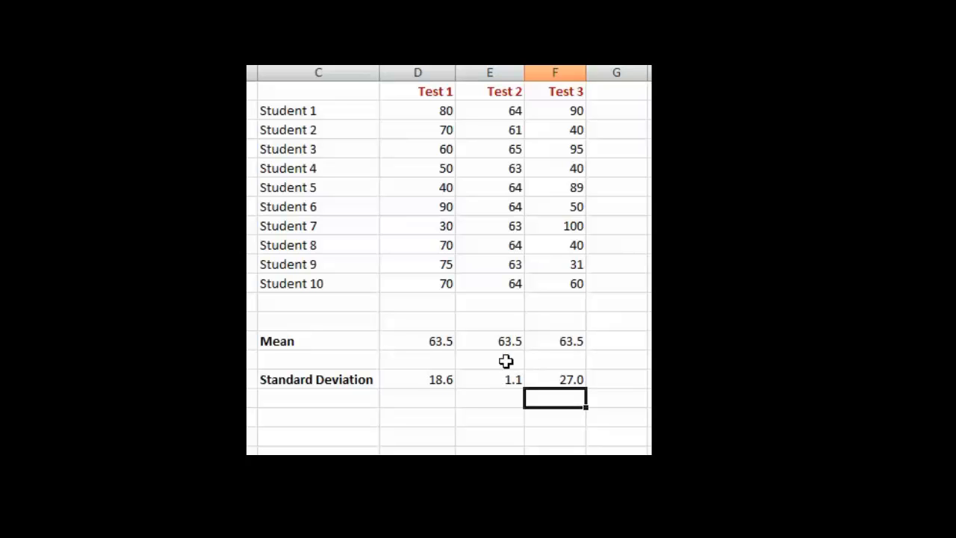
mouse_move(493, 350)
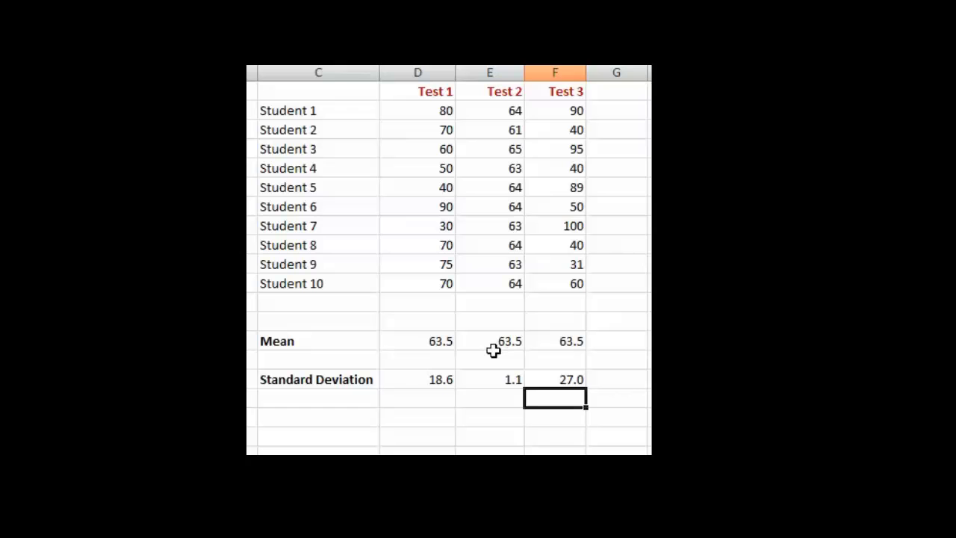
mouse_move(445, 413)
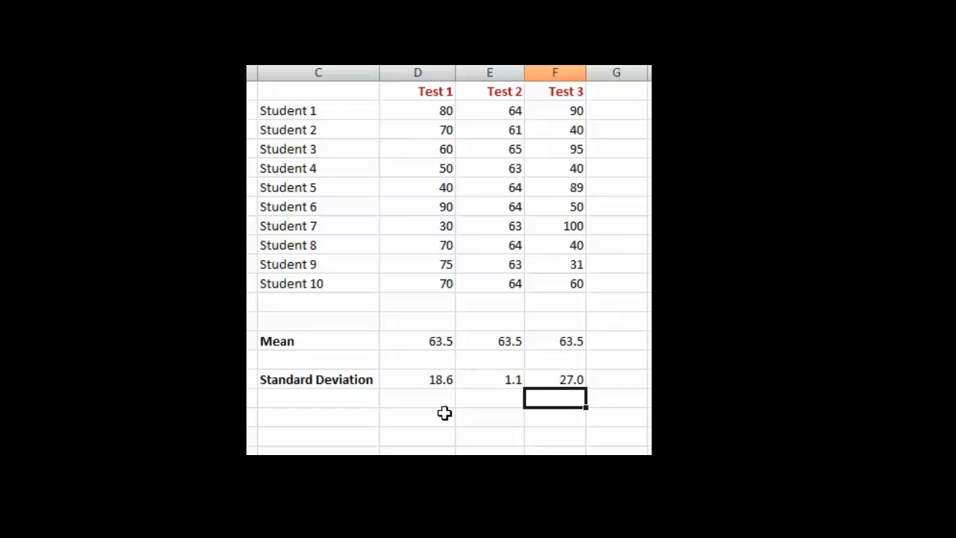
mouse_move(409, 430)
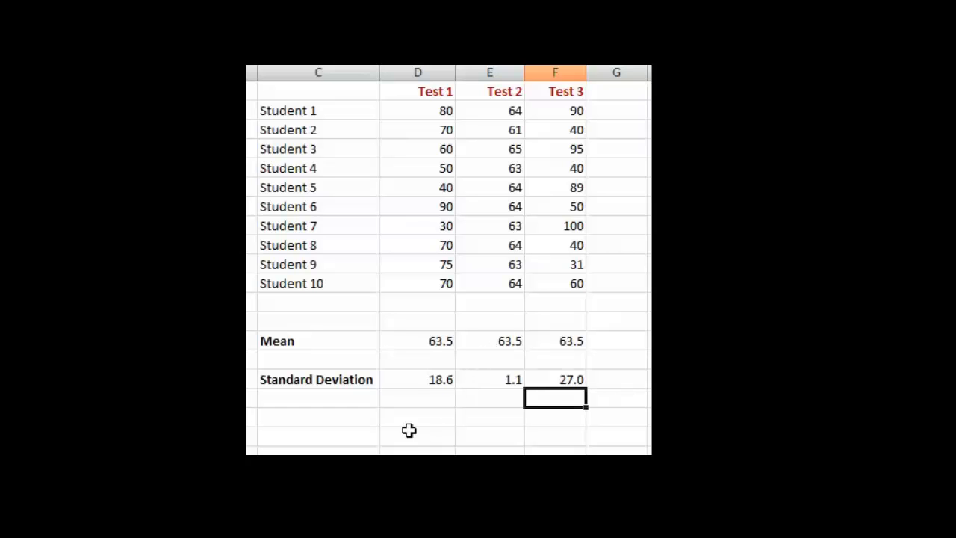
mouse_move(395, 410)
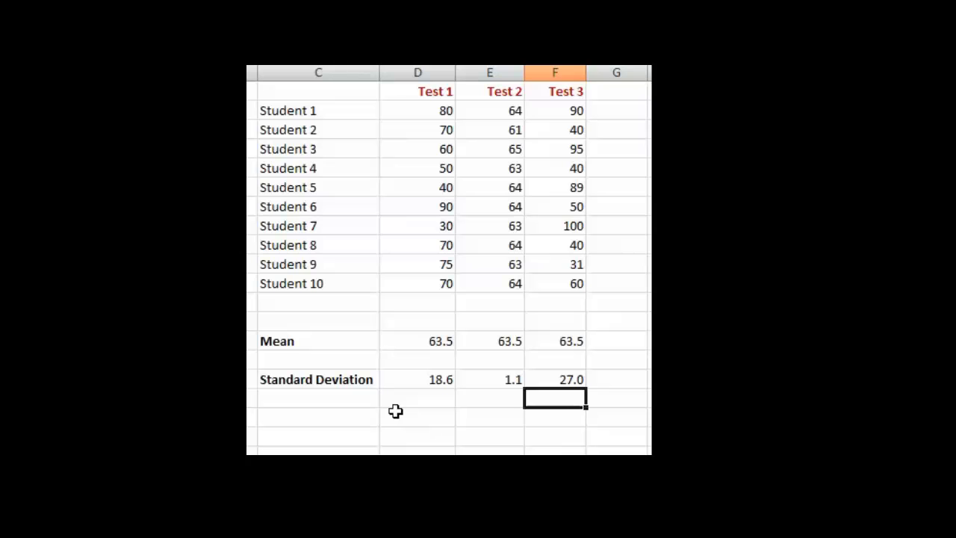